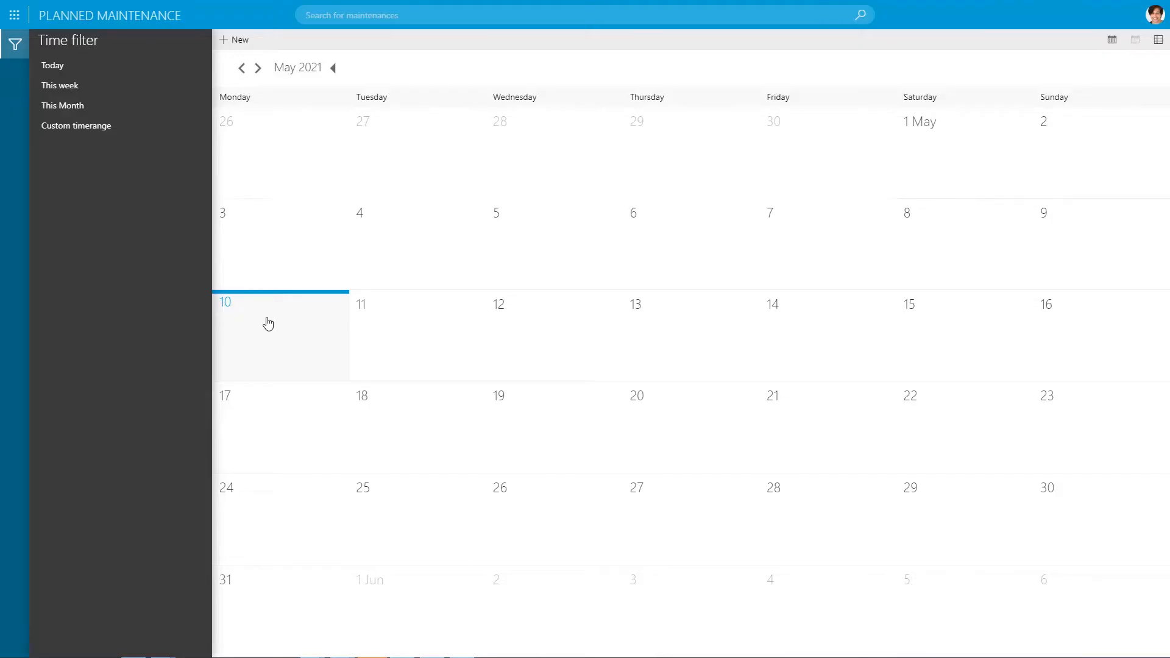
mouse_move(125, 13)
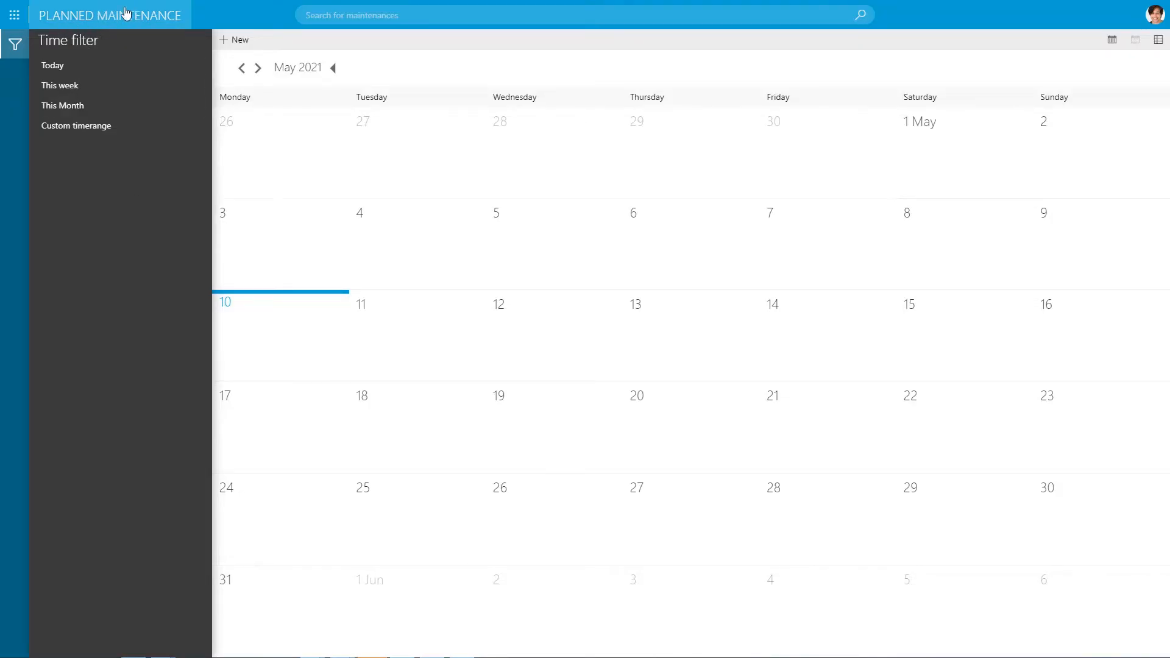
Step: Open the Schedule new maintenance form, prefilled for May 10, 2021
left_click(234, 40)
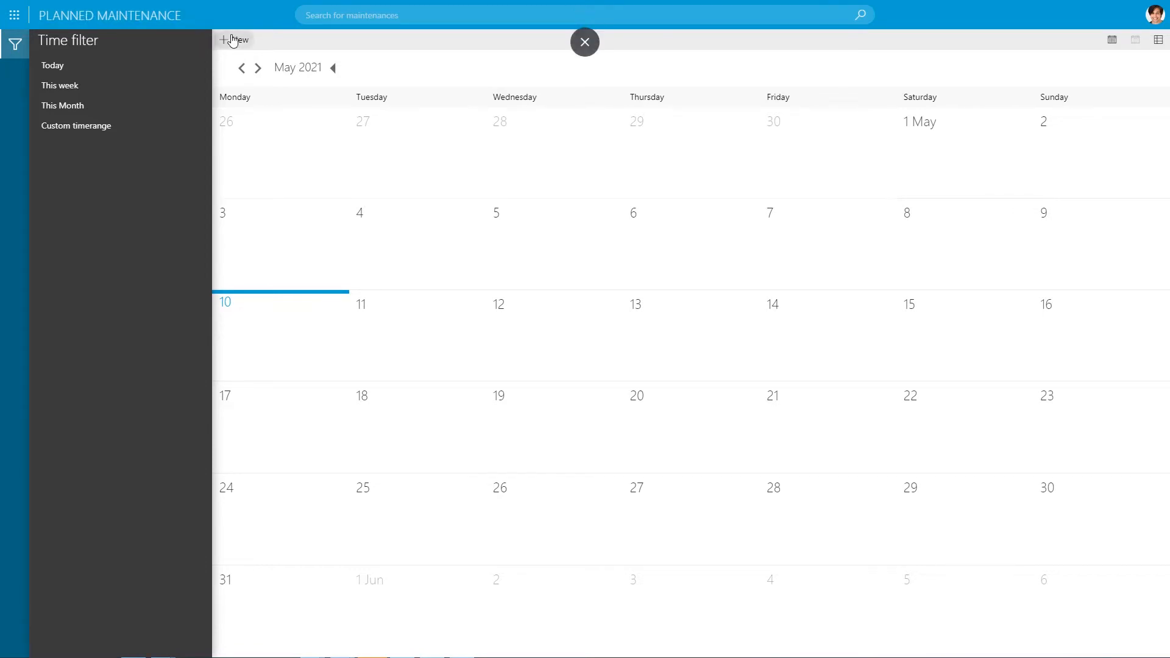
left_click(584, 42)
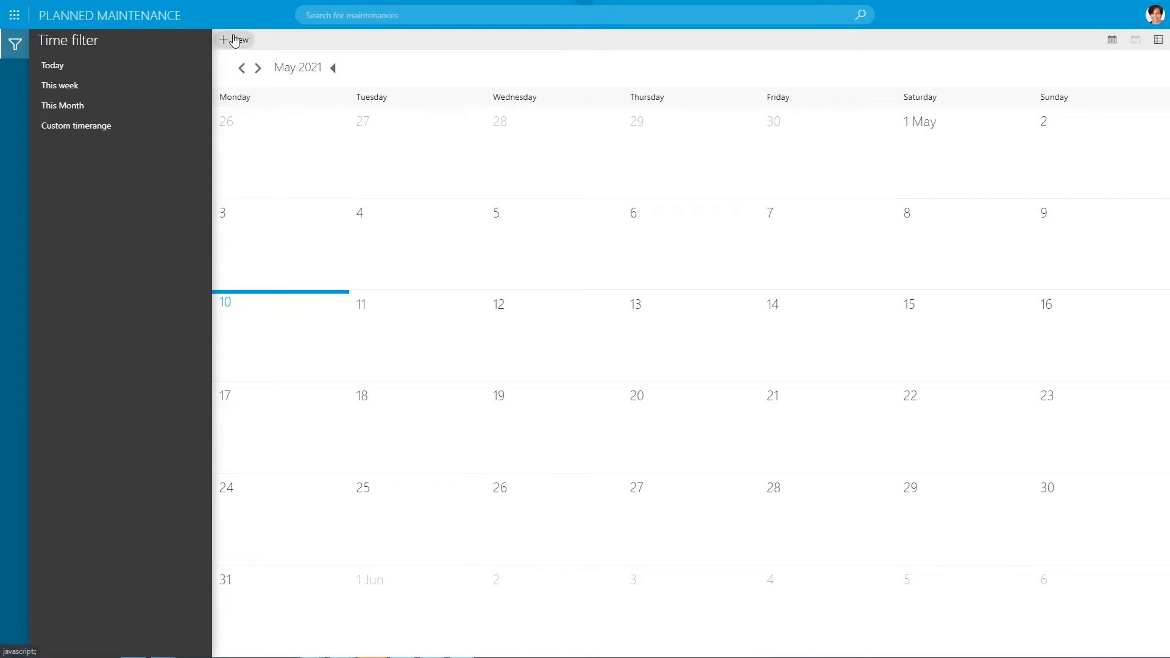
left_click(233, 40)
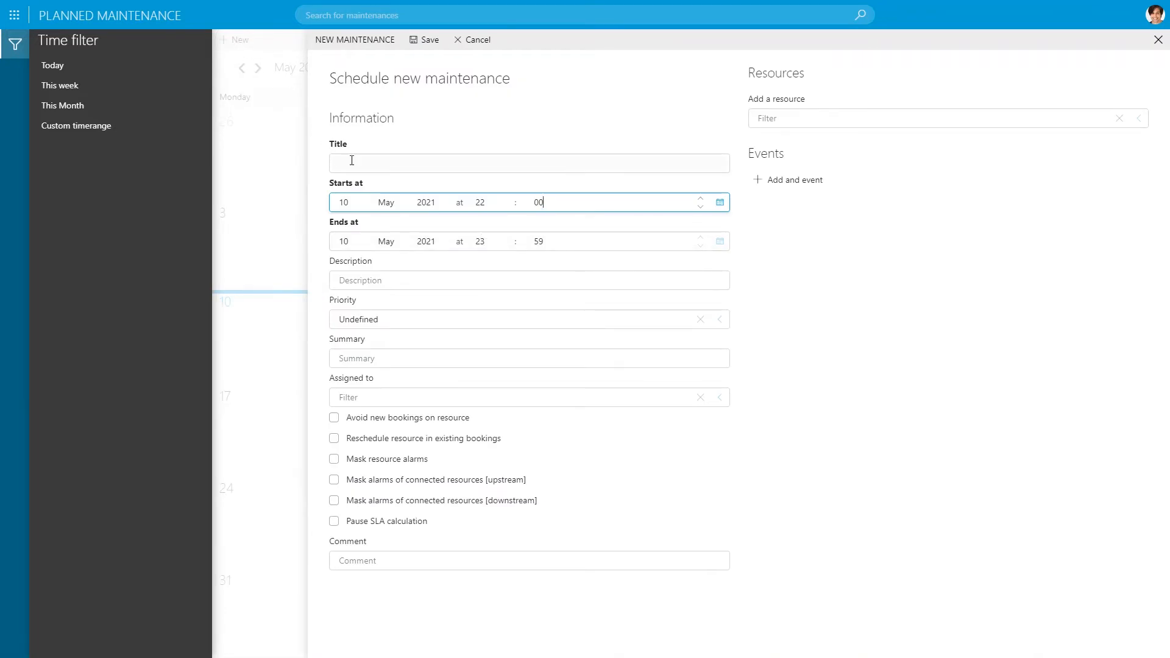
Step: Title the job 'FiberLink Maintenance', time it 14:55–14:57, and describe the AGDER–Farsund route work
type("FiberLink Maintenance")
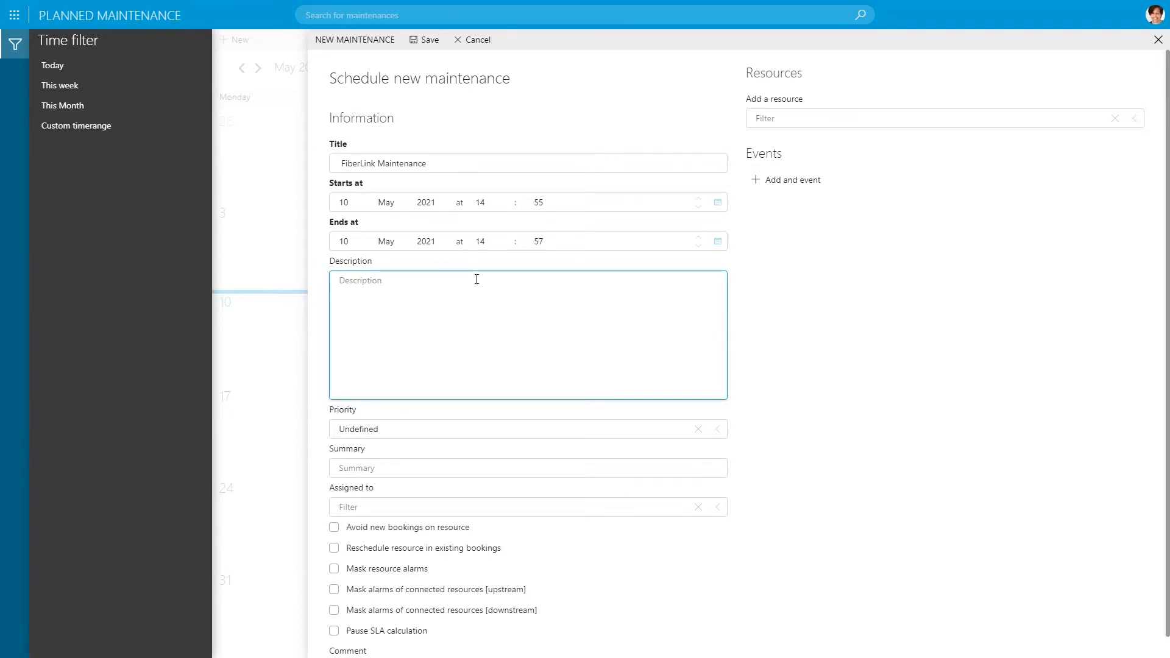
type("This maintenance will be")
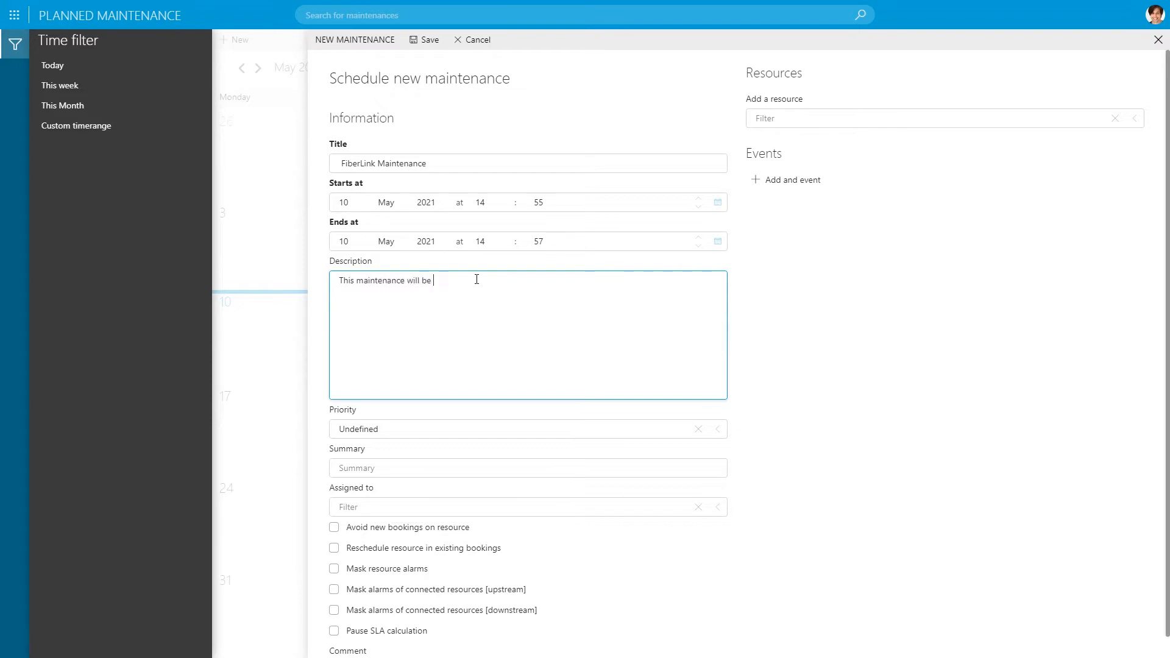
type("done on the FiberLink")
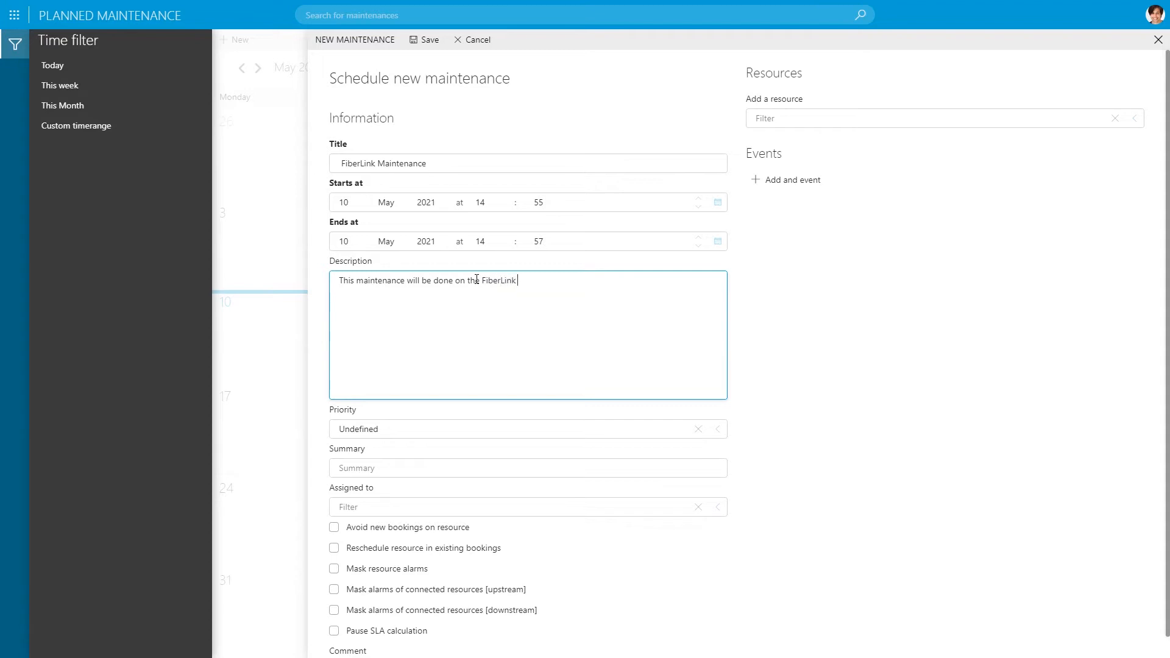
type("route between the")
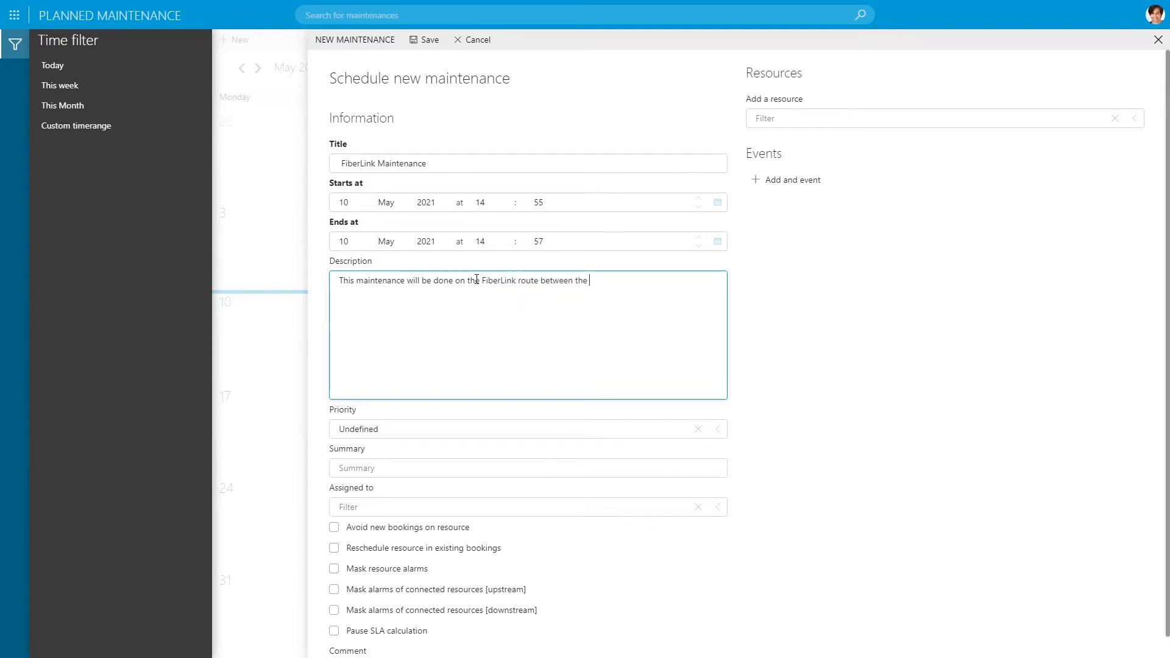
type("AGDER county")
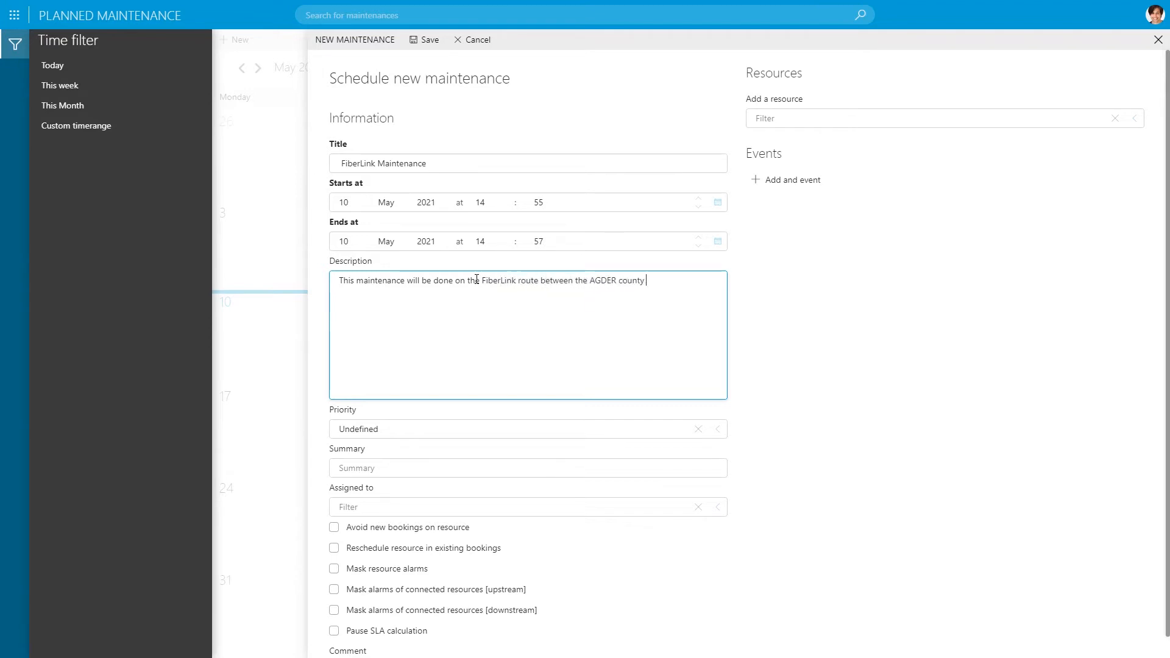
type("and the Farsund")
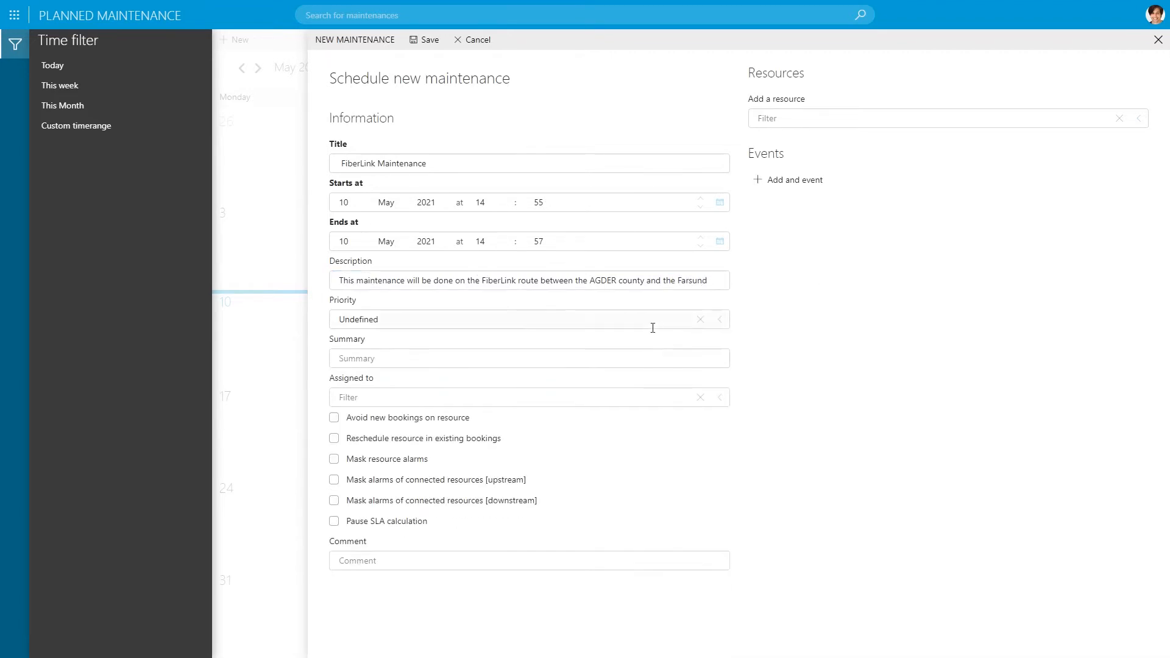
Step: Set priority to Normal and the summary to 'Clean the connectors…'
left_click(718, 319)
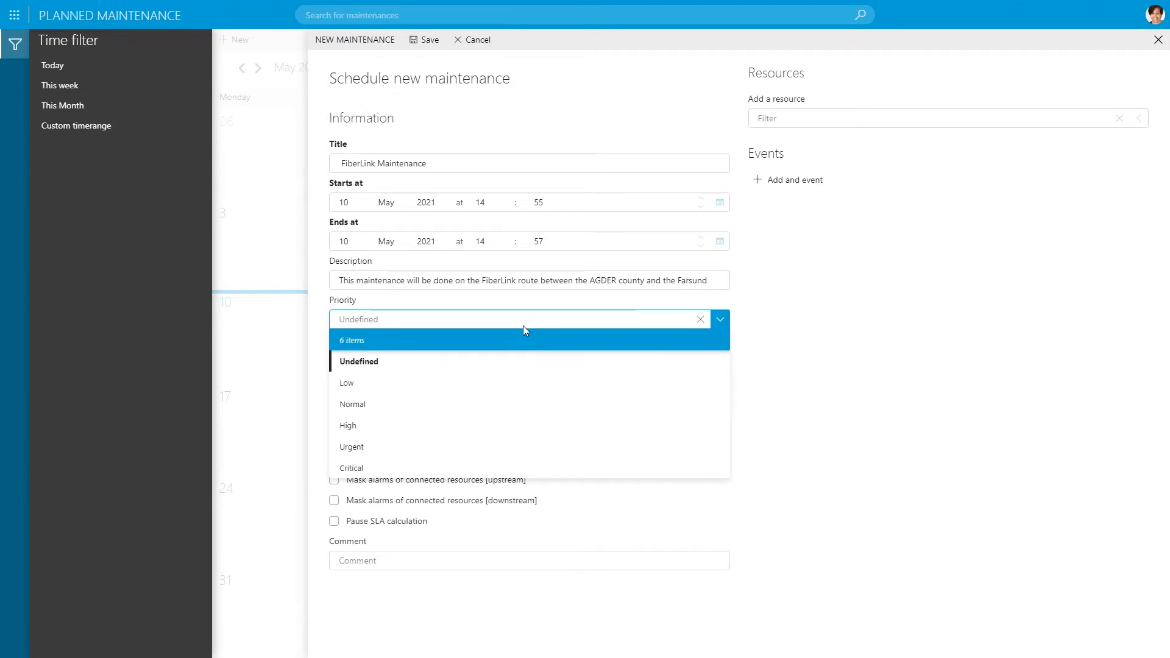
mouse_move(351, 403)
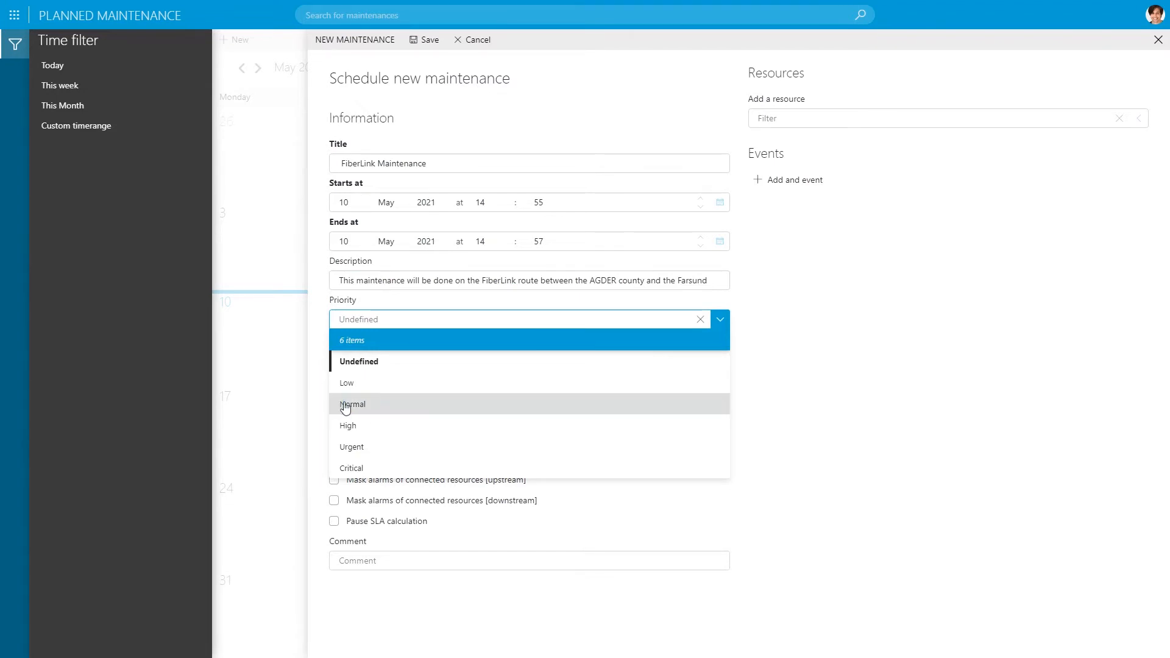
left_click(352, 403)
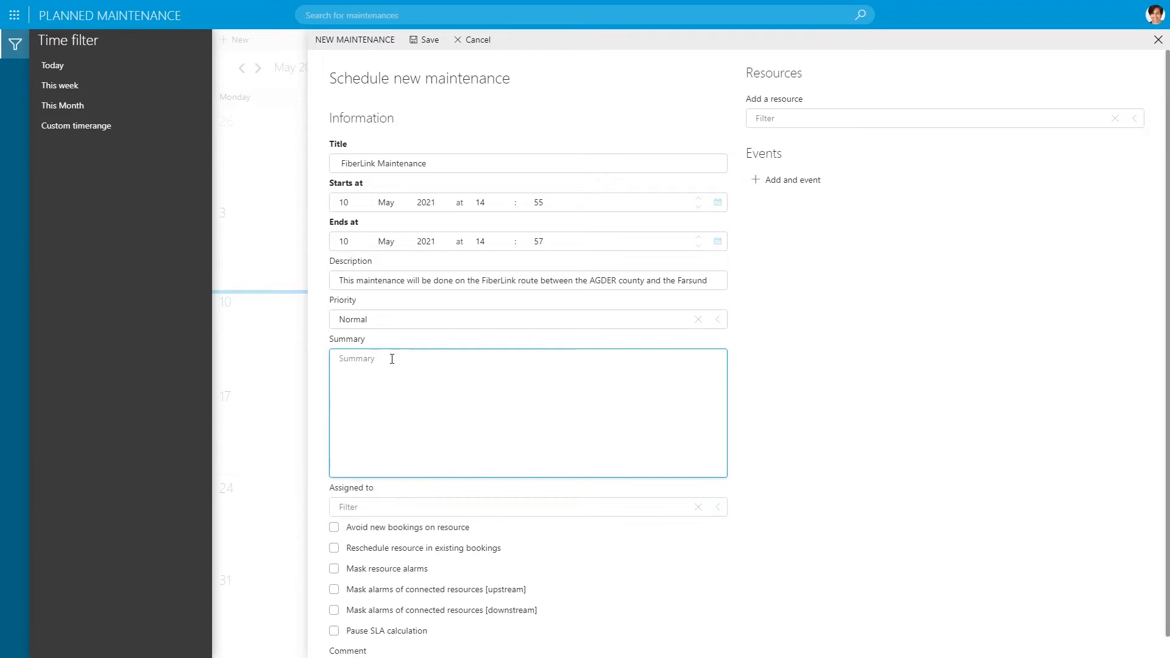
type("Clean the connectors")
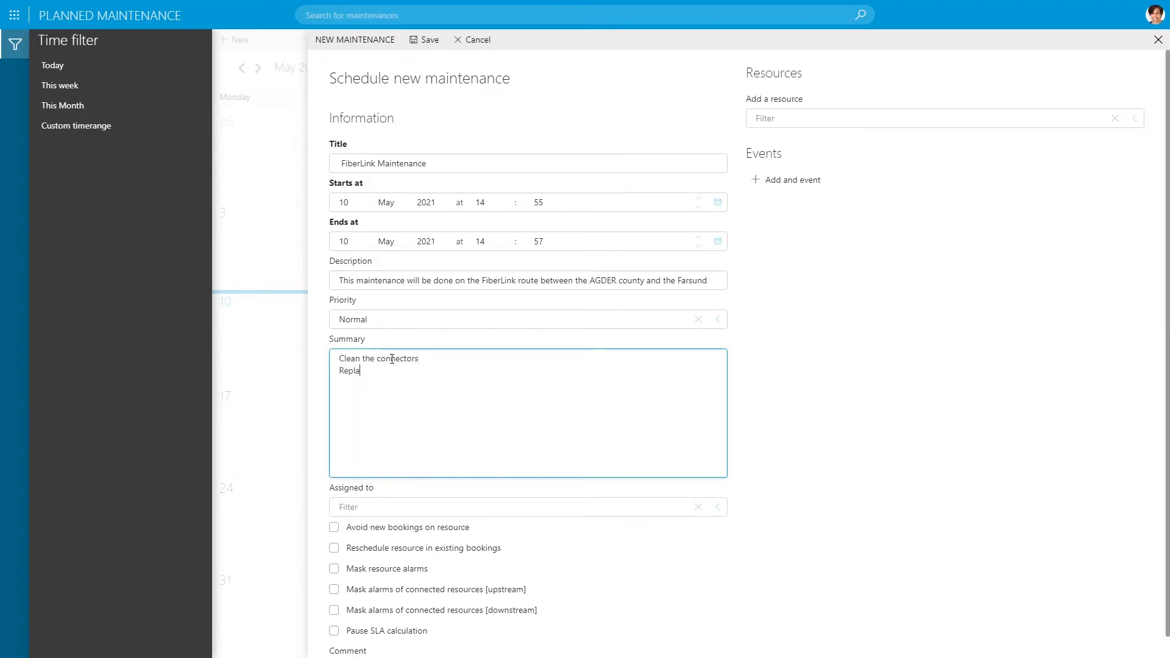
type("ce a segment")
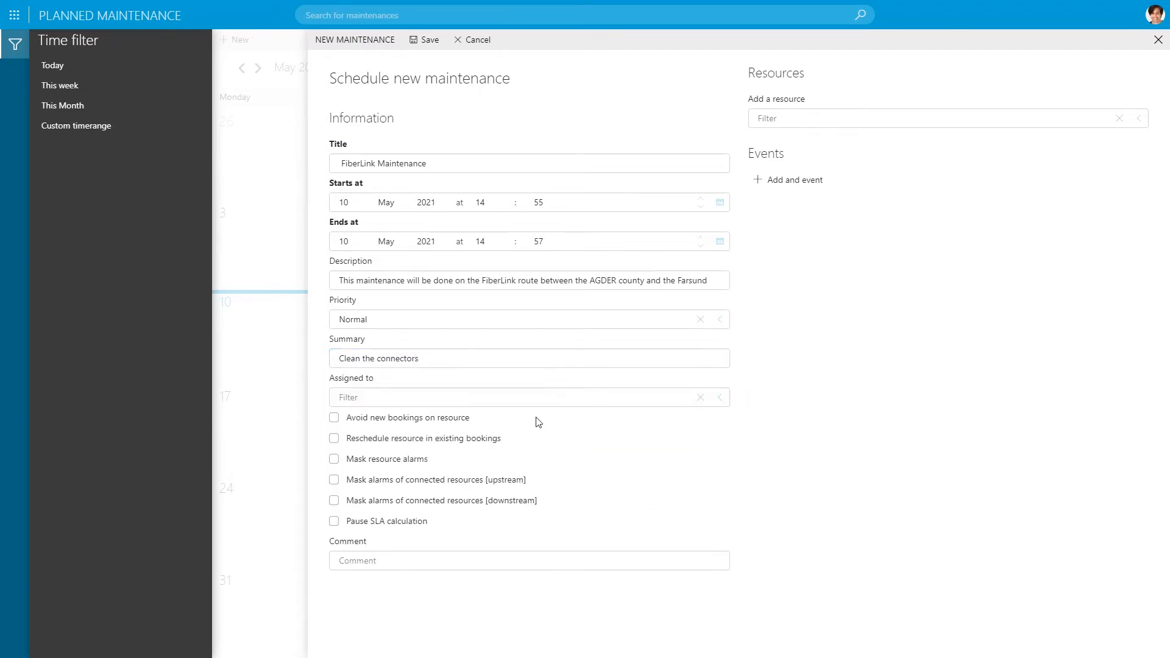
left_click(718, 396)
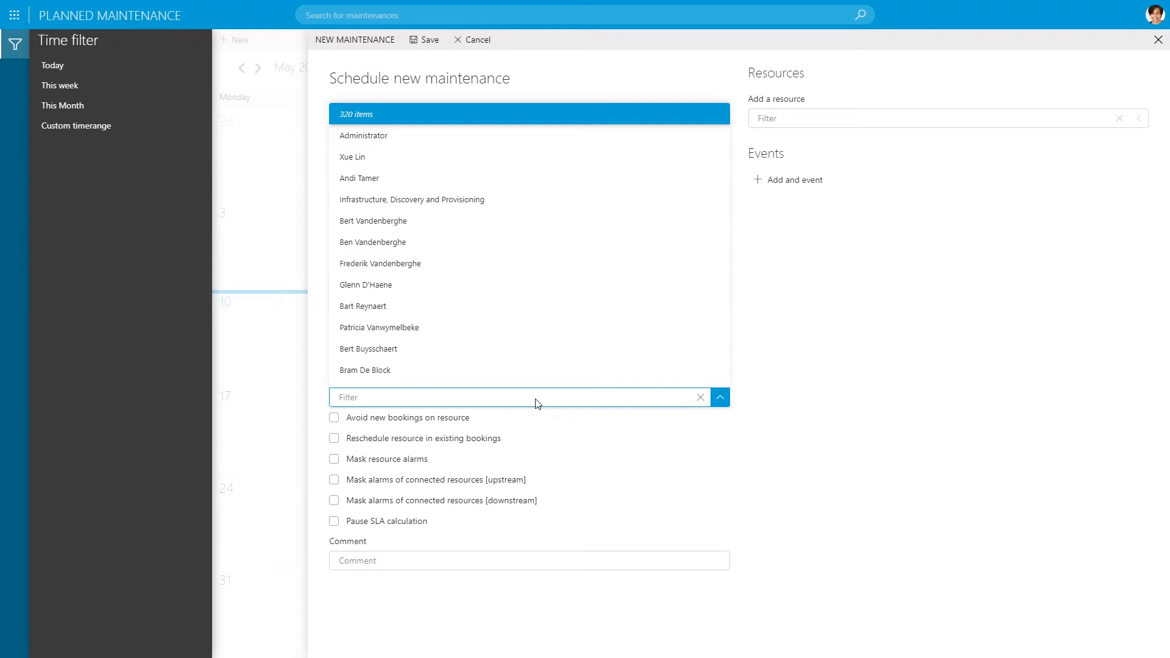
type("rui")
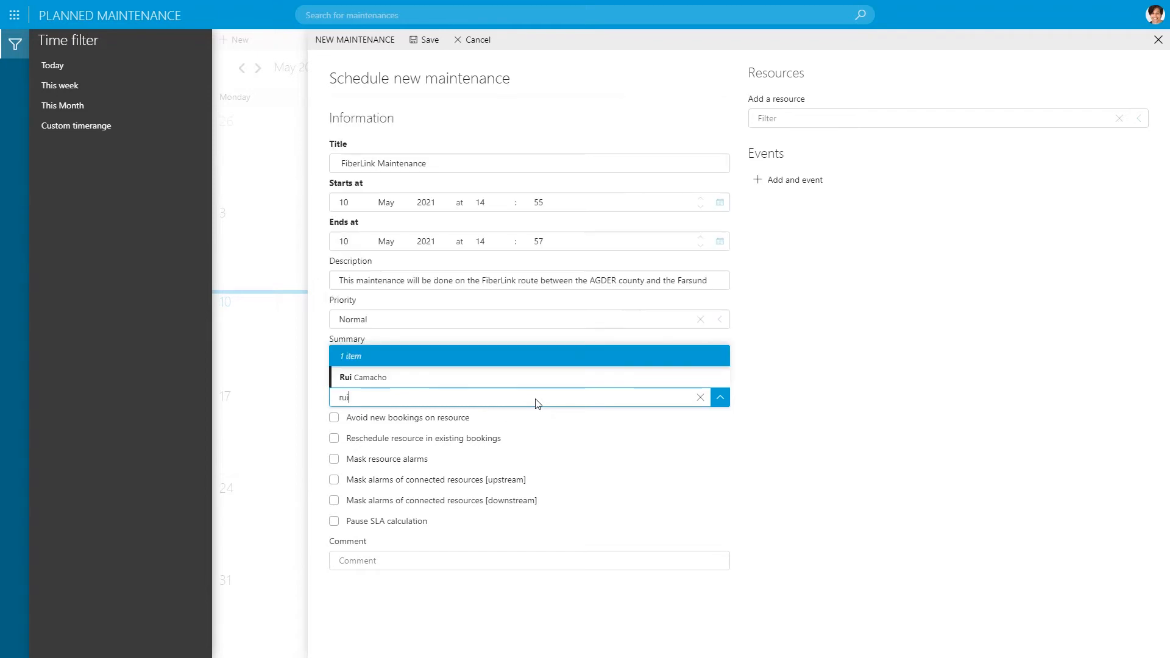
left_click(364, 378)
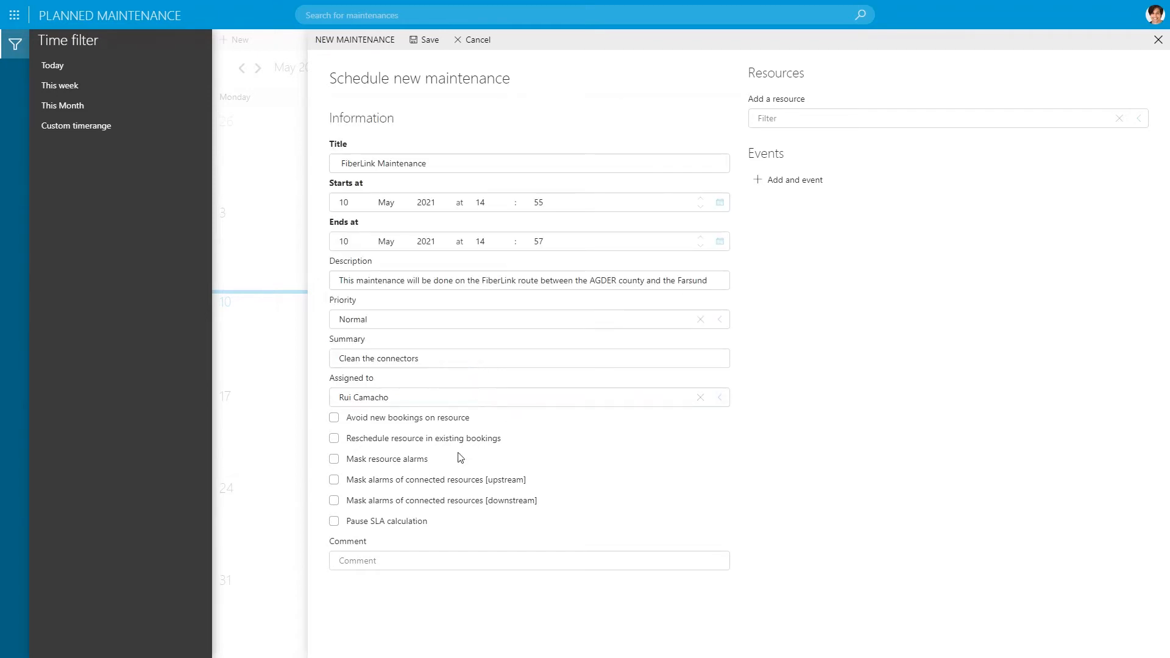
mouse_move(425, 438)
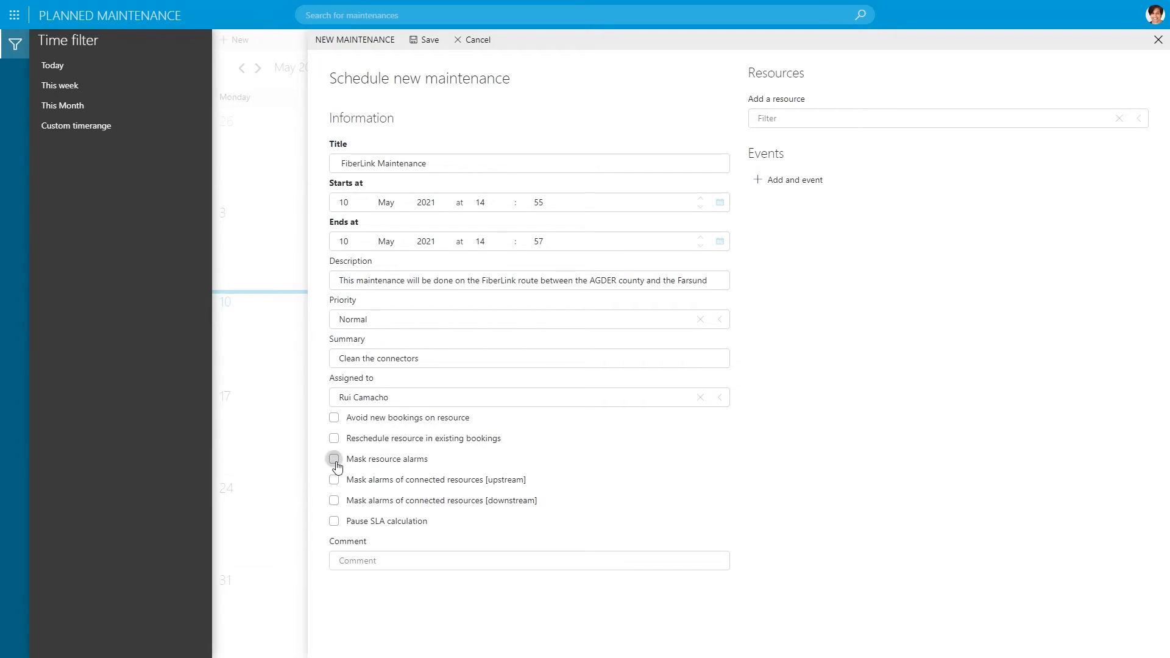
left_click(333, 458)
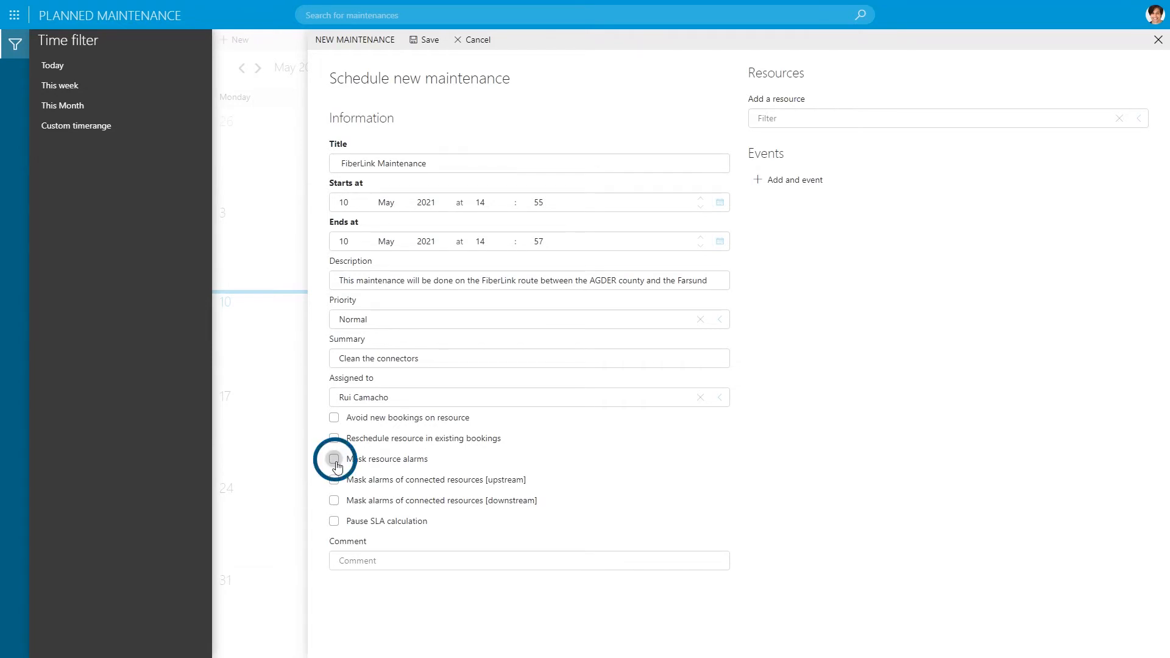
left_click(335, 458)
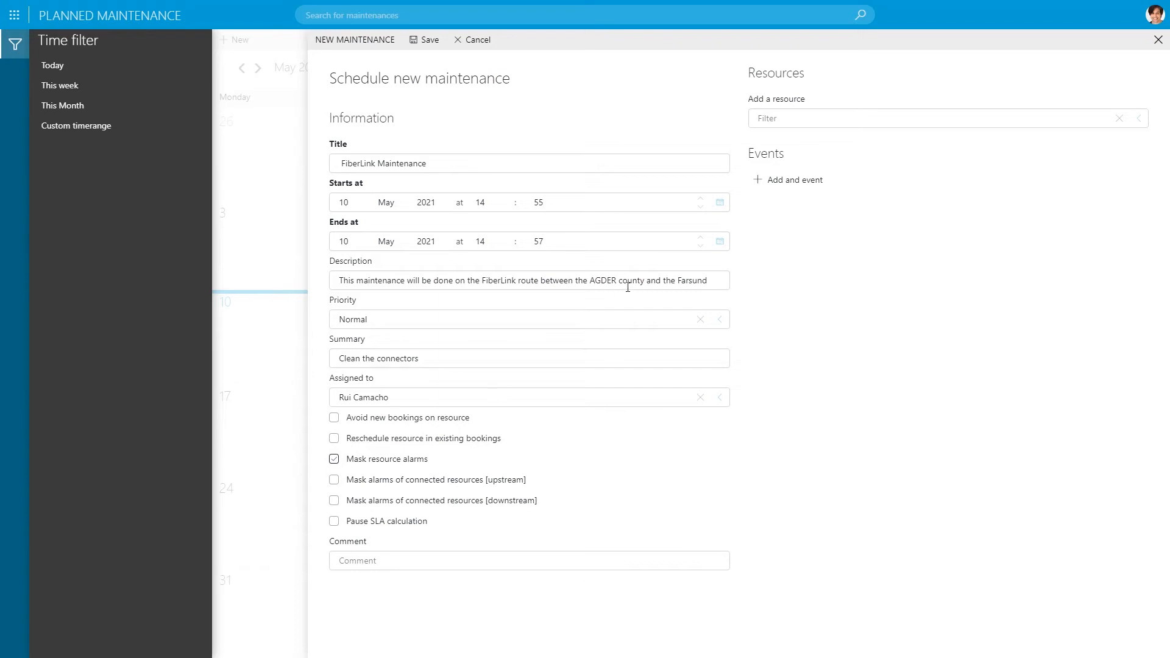
left_click(933, 117)
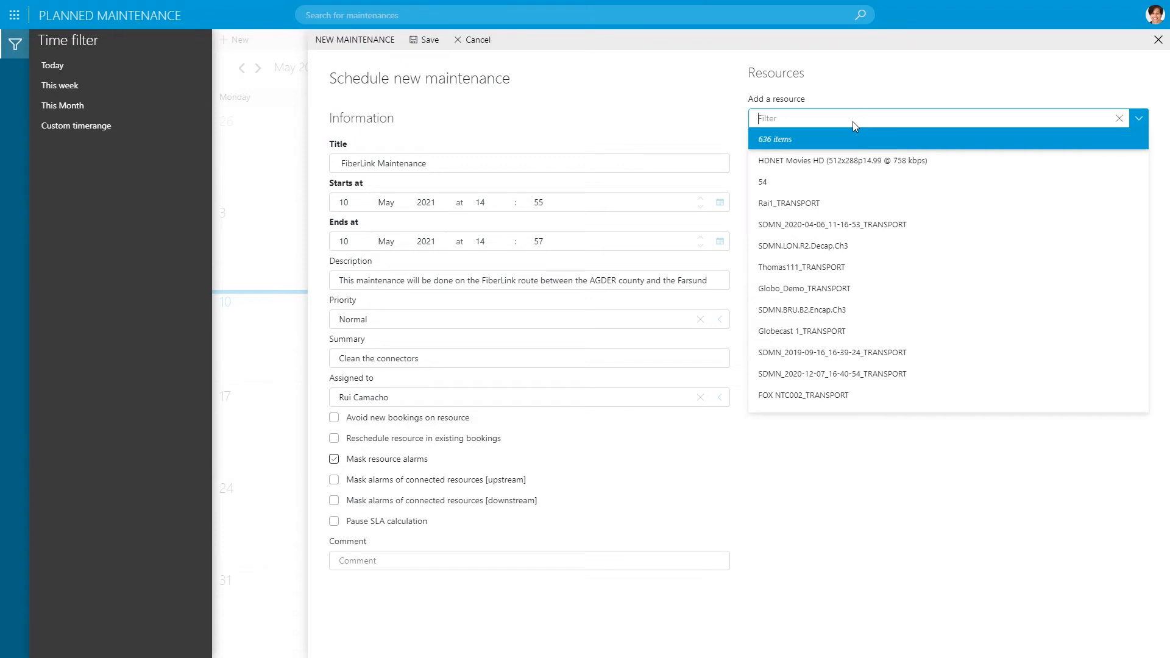
Step: Filter resources by 'fi' and add FiberLink 83005381
type("fi")
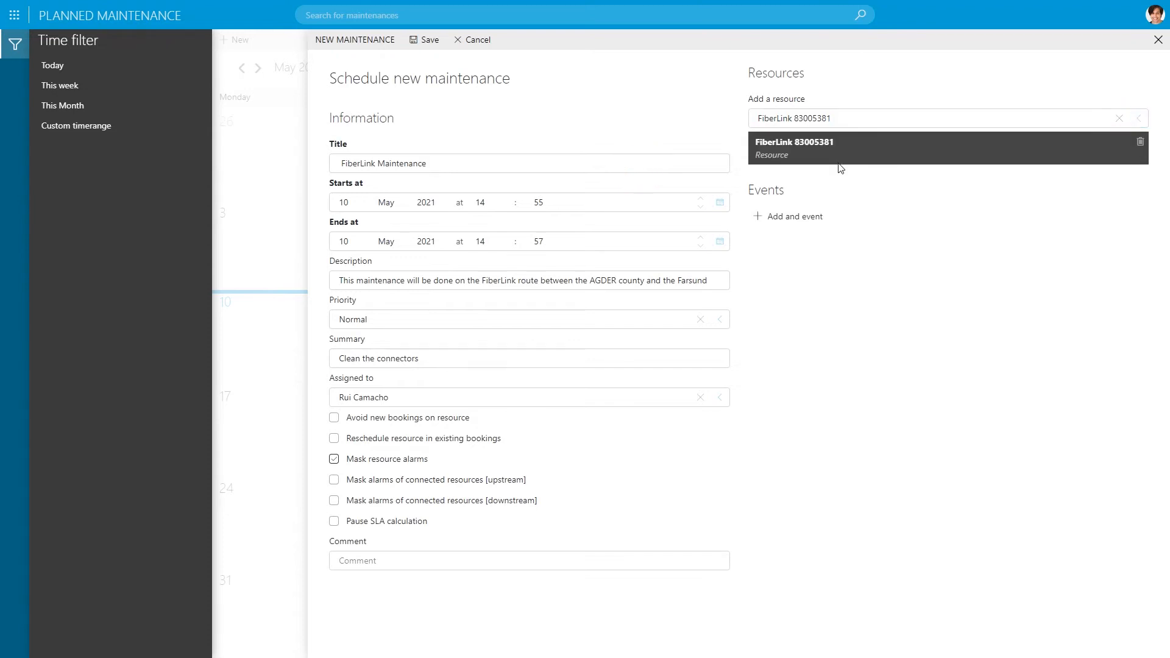
mouse_move(459, 56)
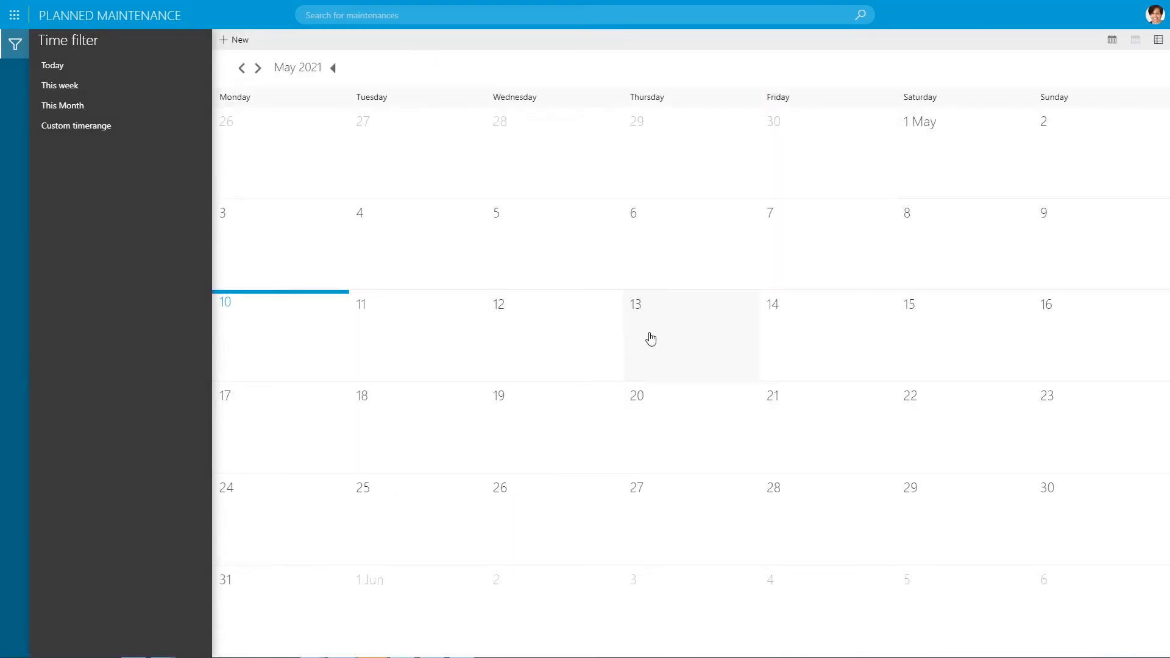
mouse_move(657, 314)
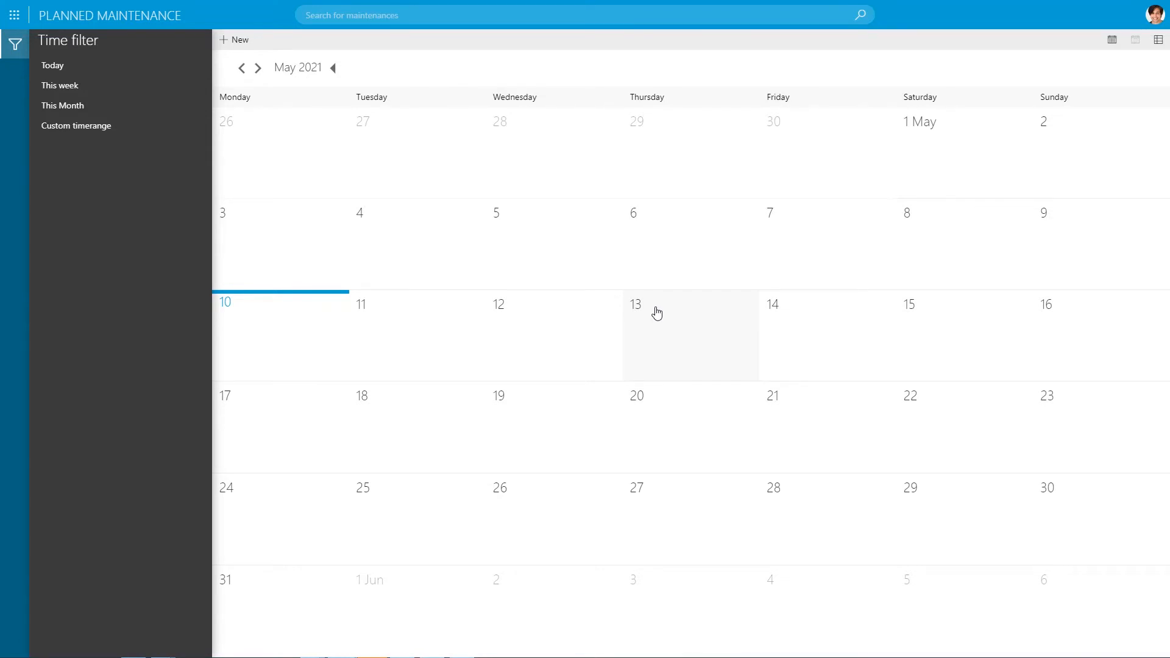
Step: Save the maintenance job and switch over to DataMiner Cube
key("F11")
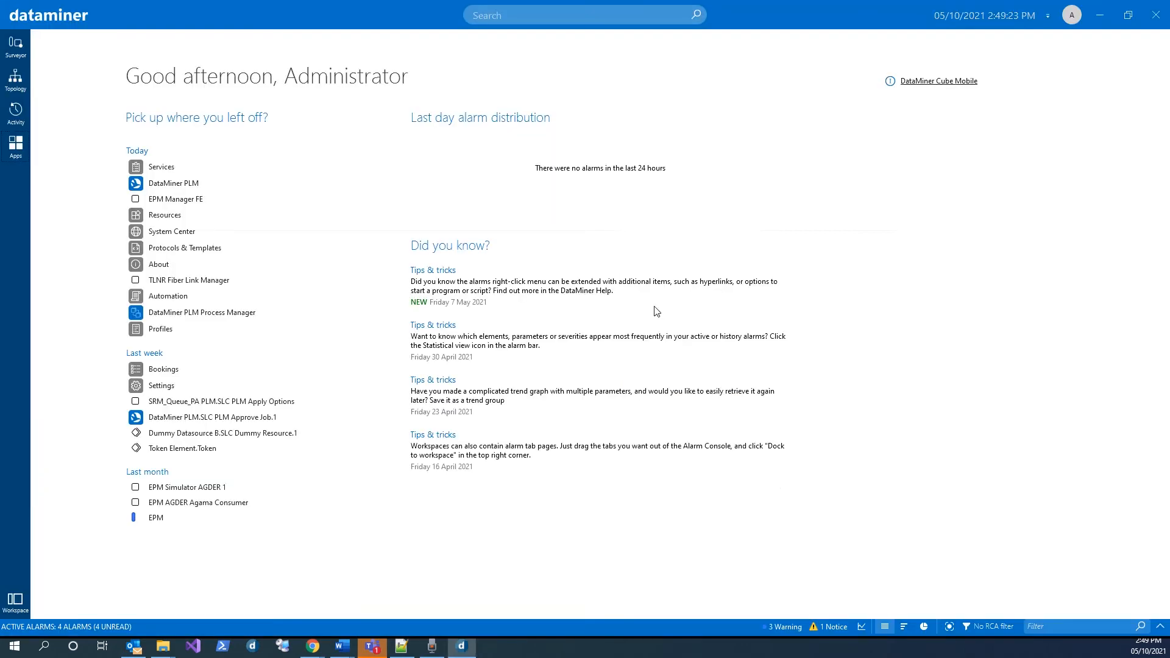
mouse_move(650, 228)
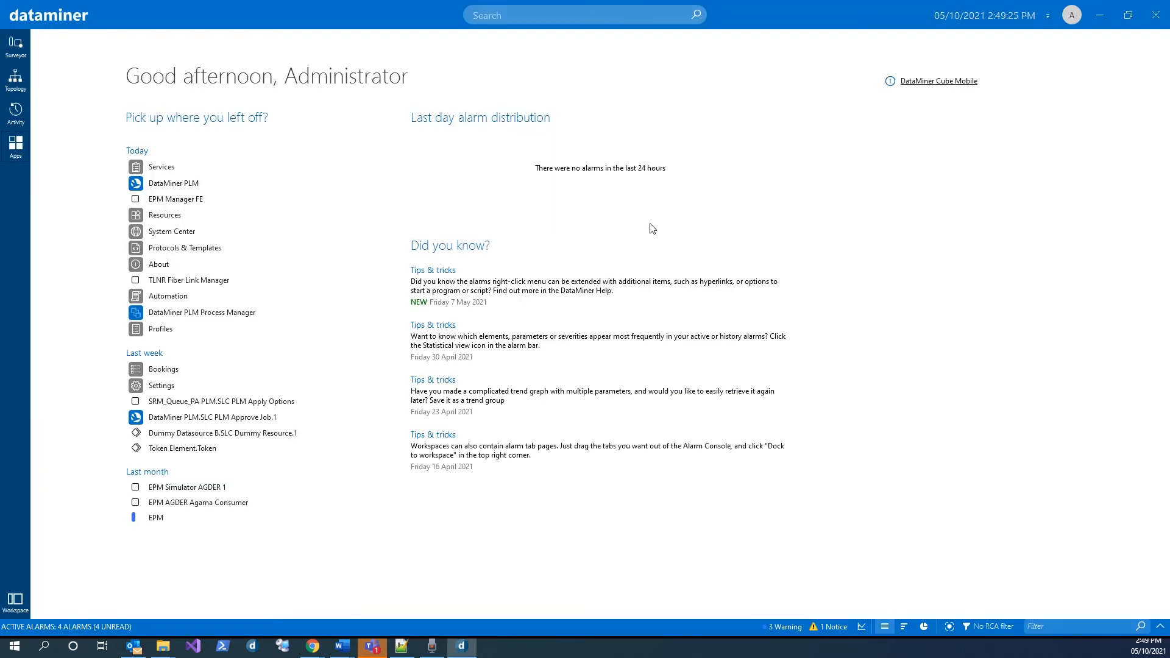
Step: In DataMiner PLM, approve the pending FiberLink Maintenance job
left_click(14, 146)
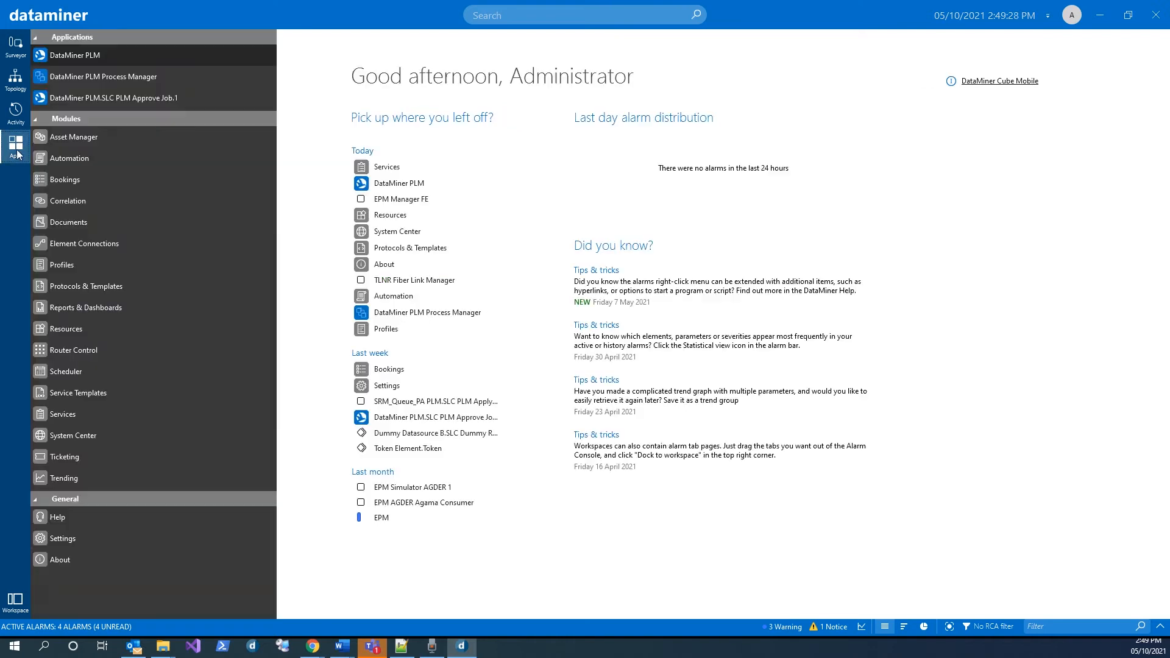
left_click(78, 54)
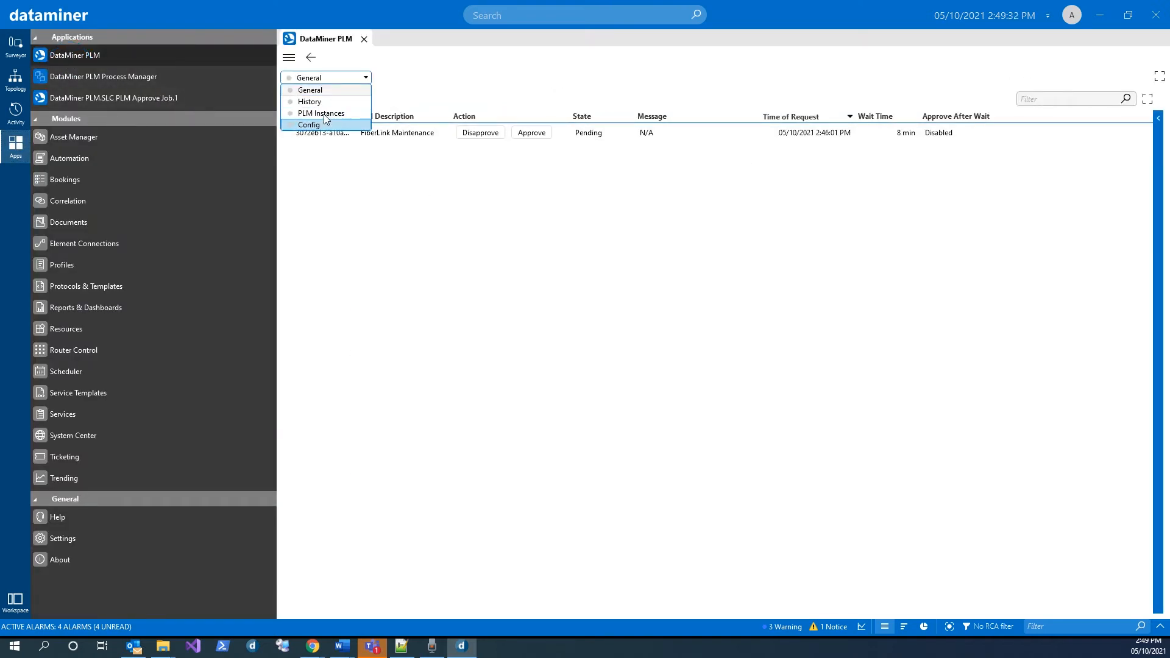
left_click(322, 112)
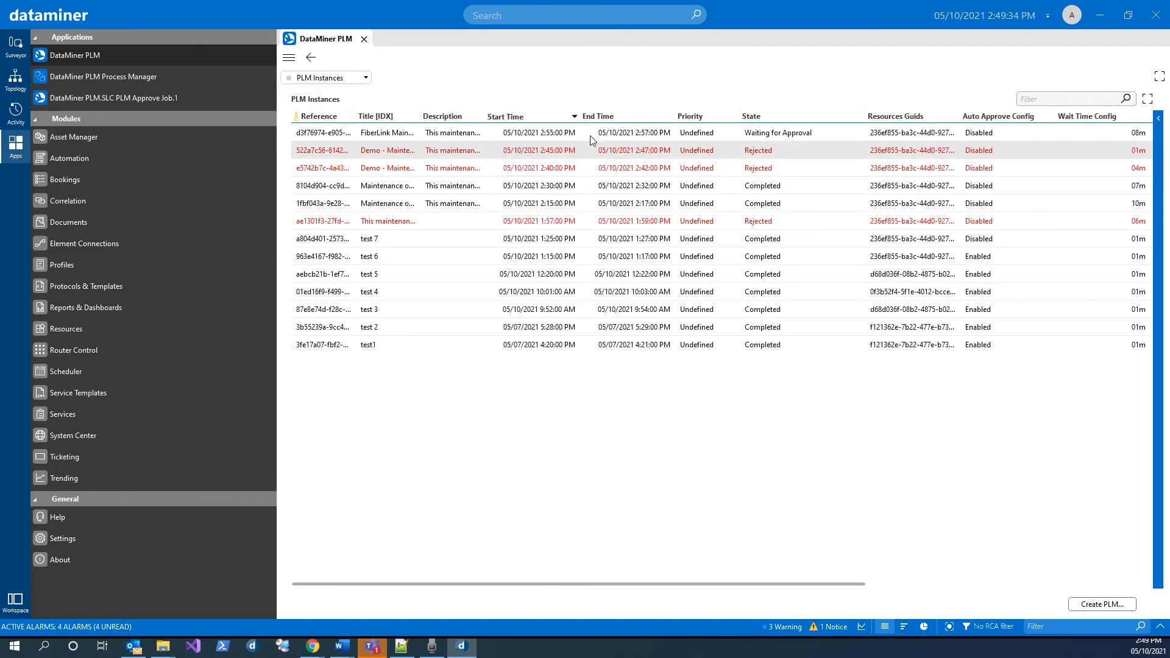
mouse_move(731, 142)
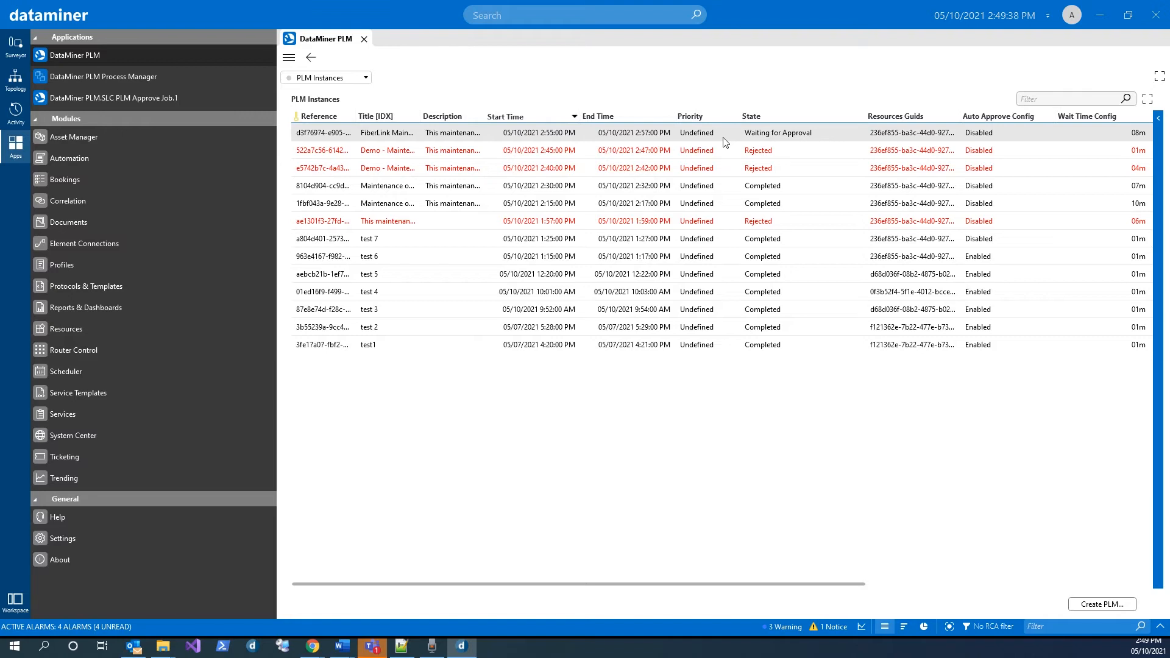
mouse_move(694, 142)
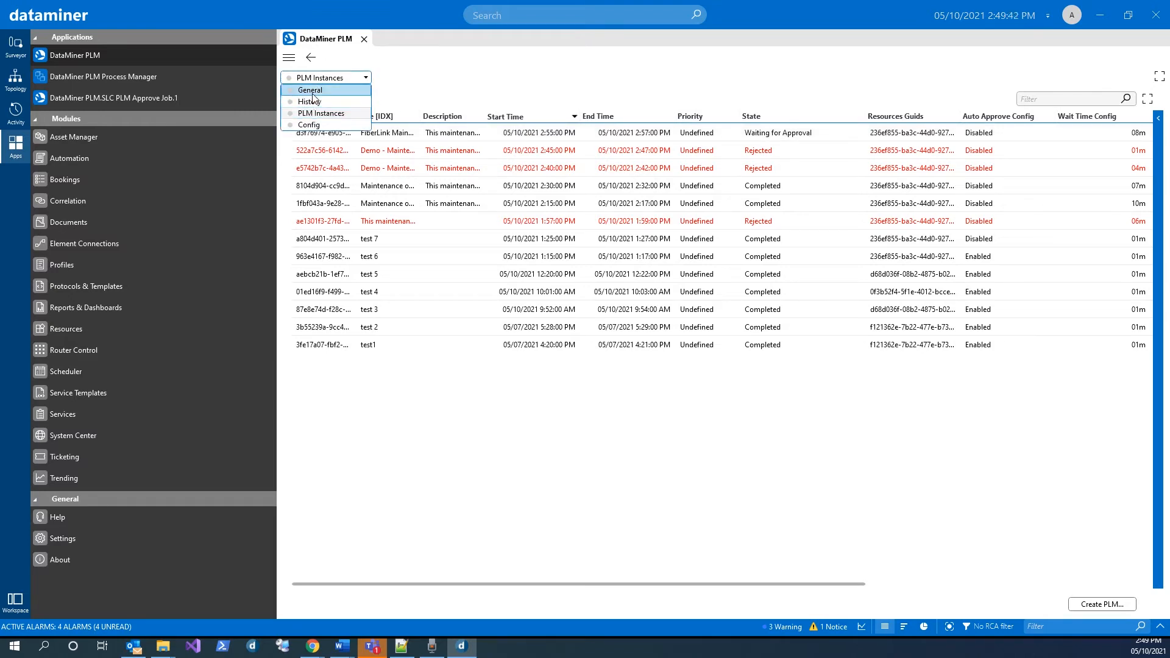
left_click(309, 90)
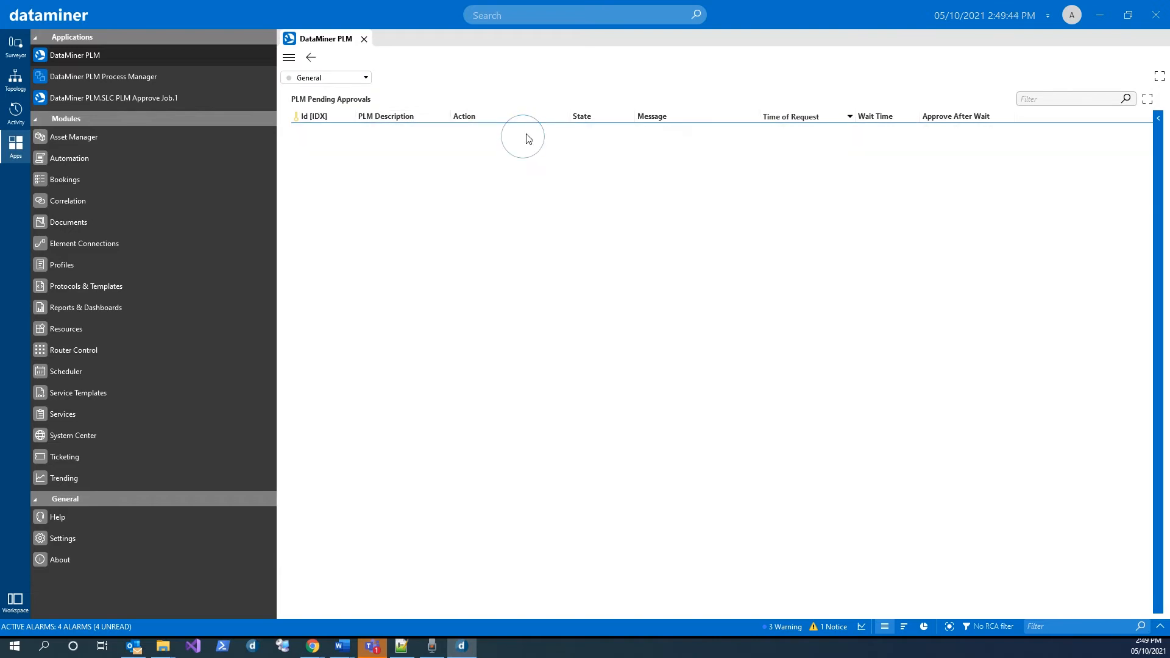
left_click(326, 77)
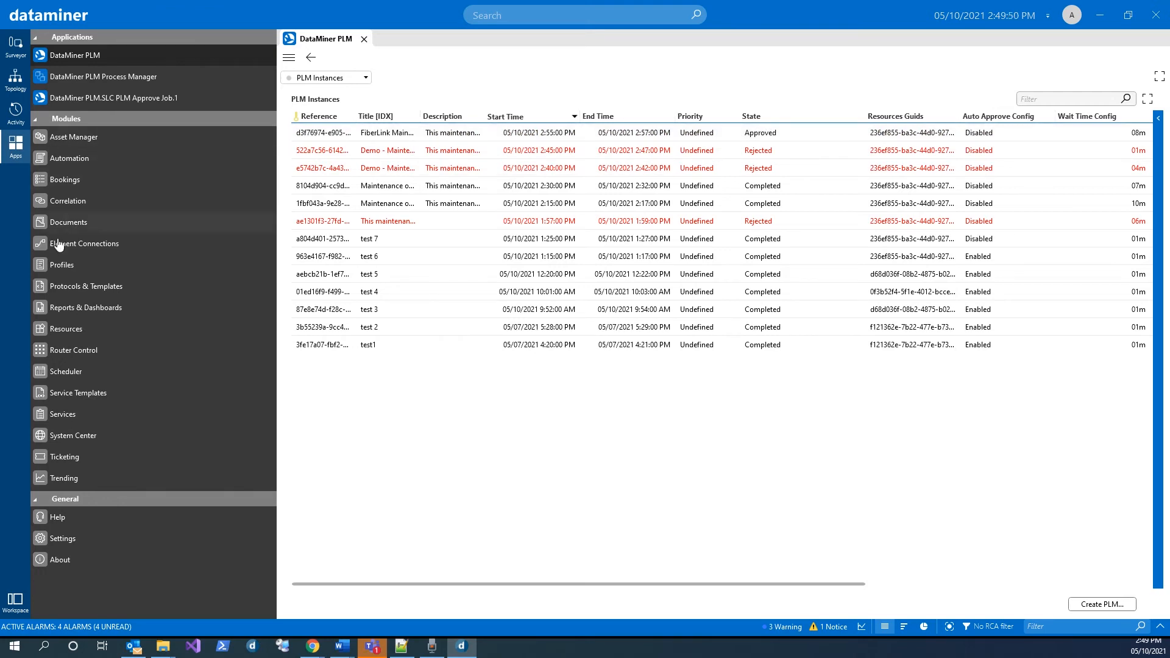
Step: Check FiberLink 83005381's PLM booking and the Running job, then open the element tree
left_click(66, 328)
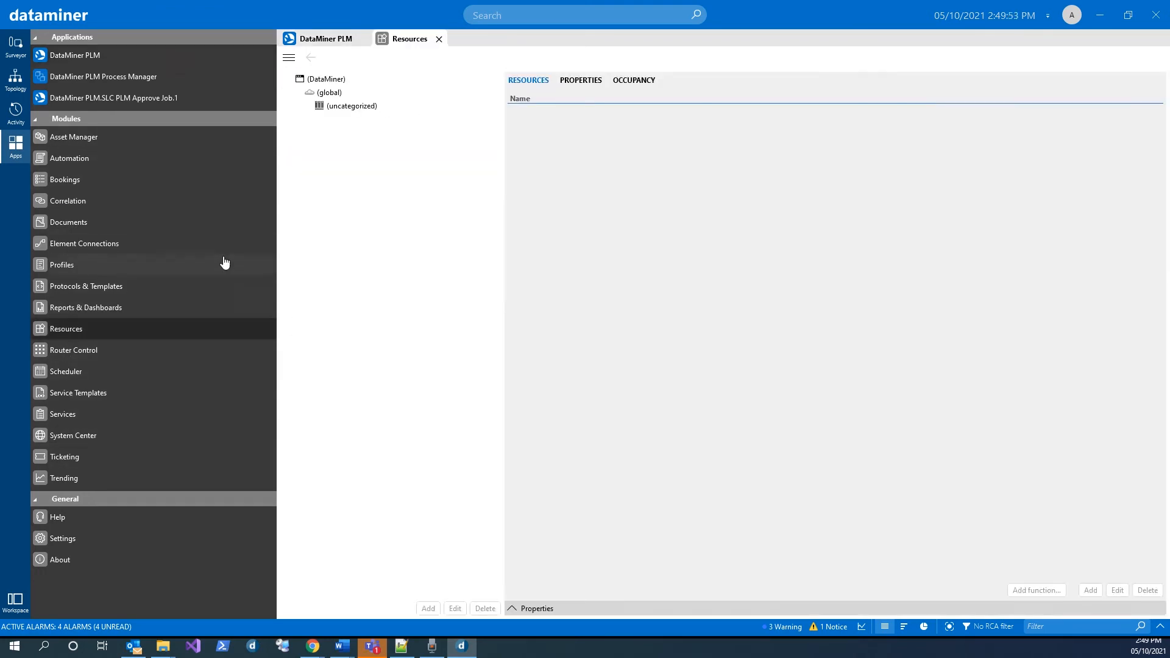
left_click(355, 240)
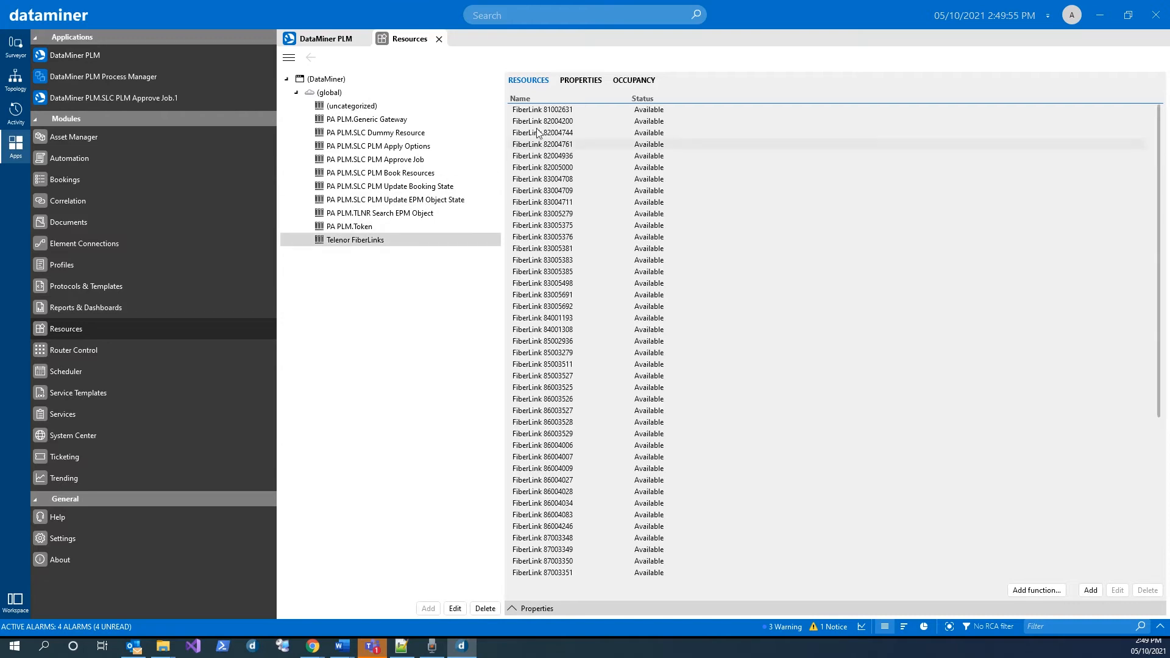
left_click(633, 80)
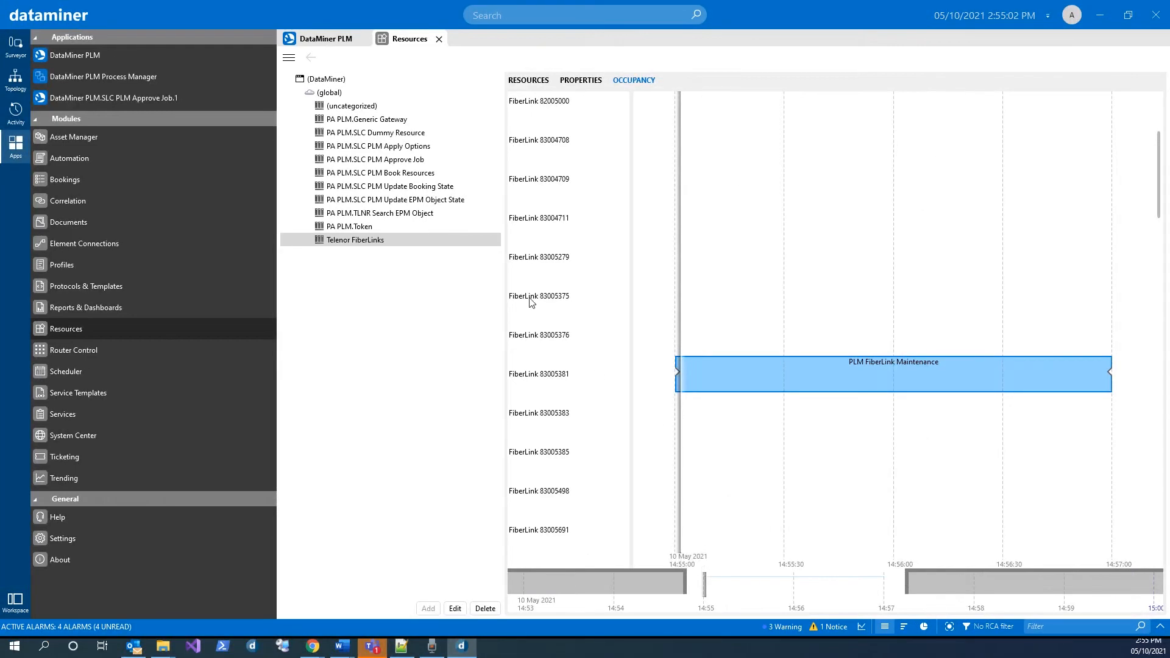
left_click(323, 38)
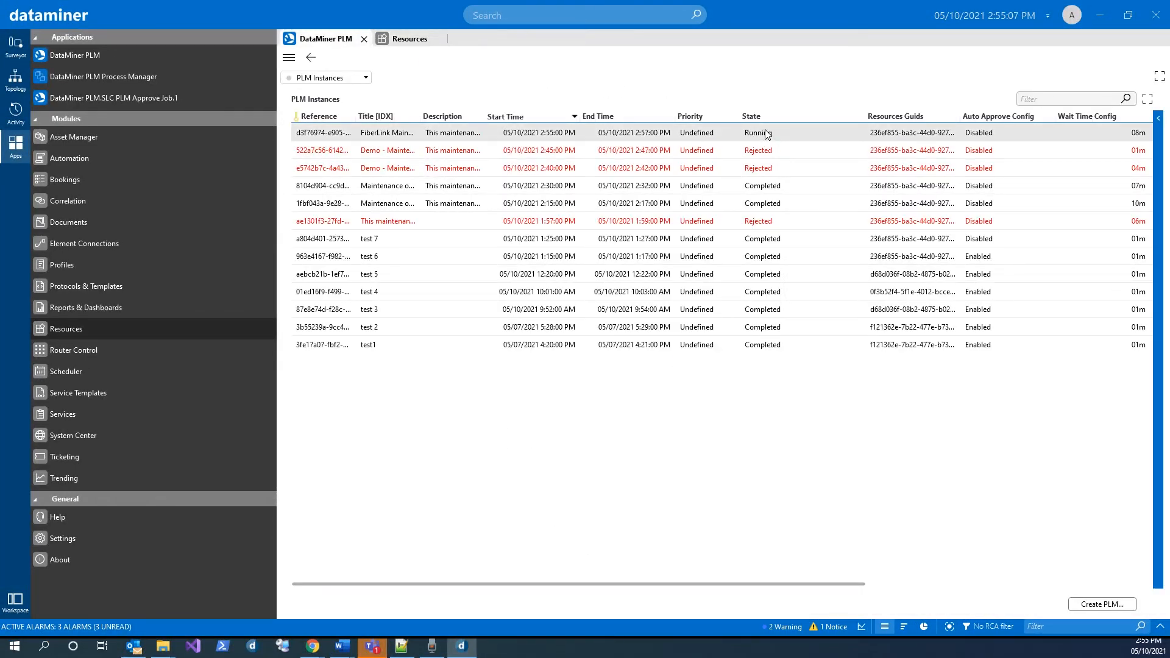
mouse_move(14, 44)
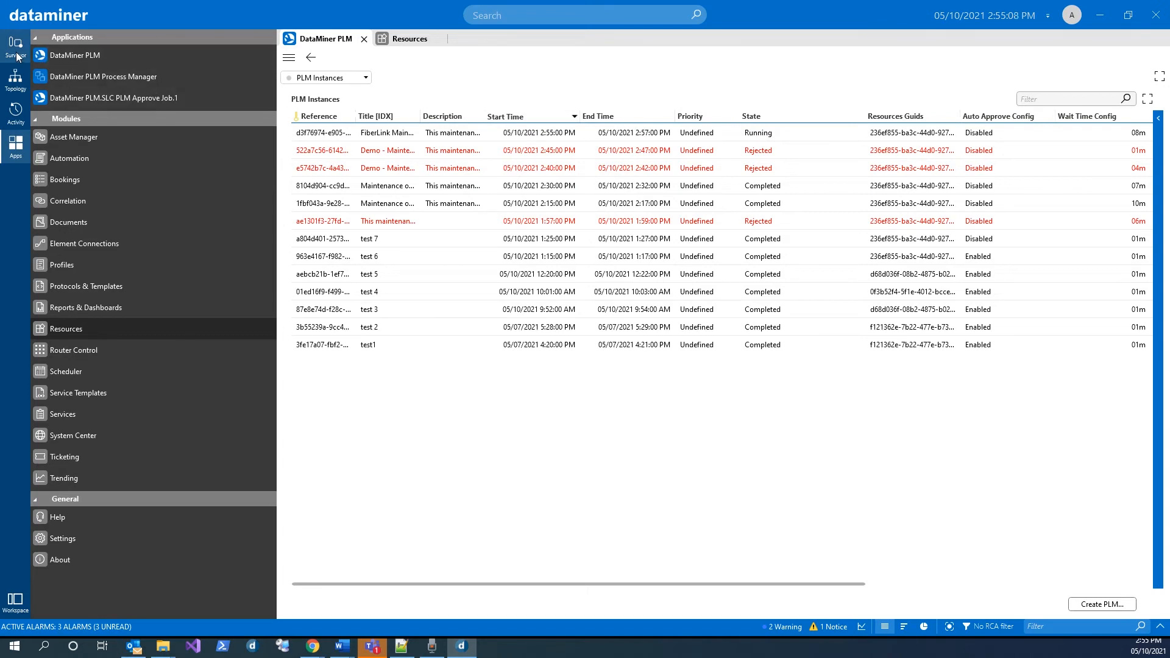
left_click(15, 45)
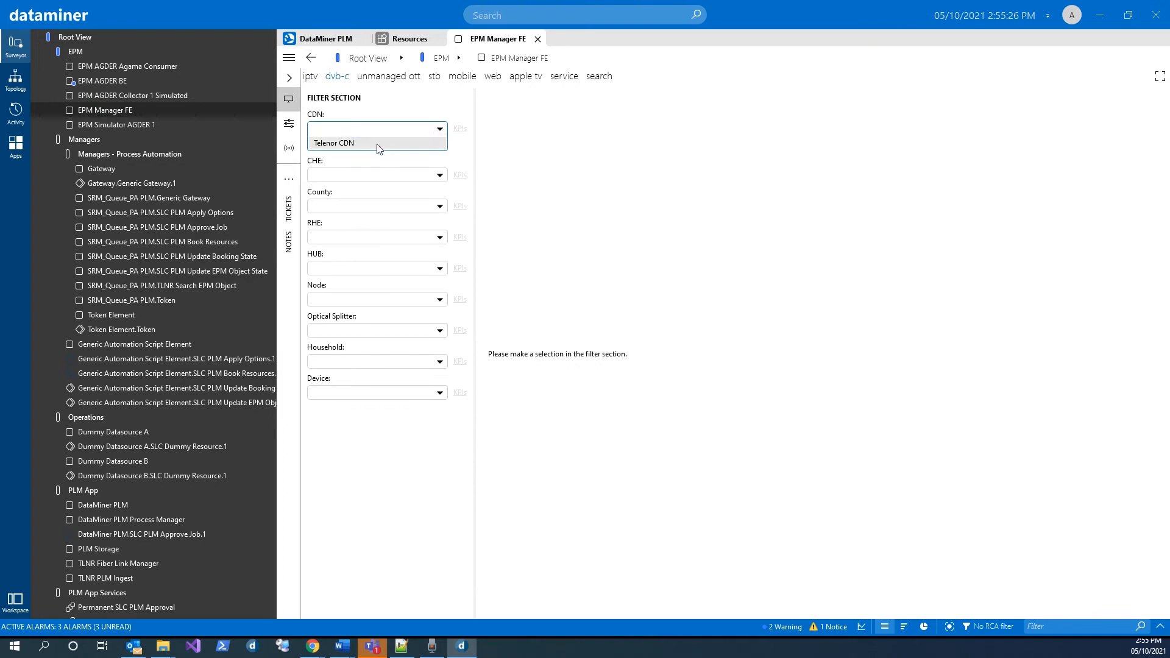
Step: Filter the topology to Telenor CDN, Telenor Satellite, AGDER and Farsund; check the job list
left_click(376, 136)
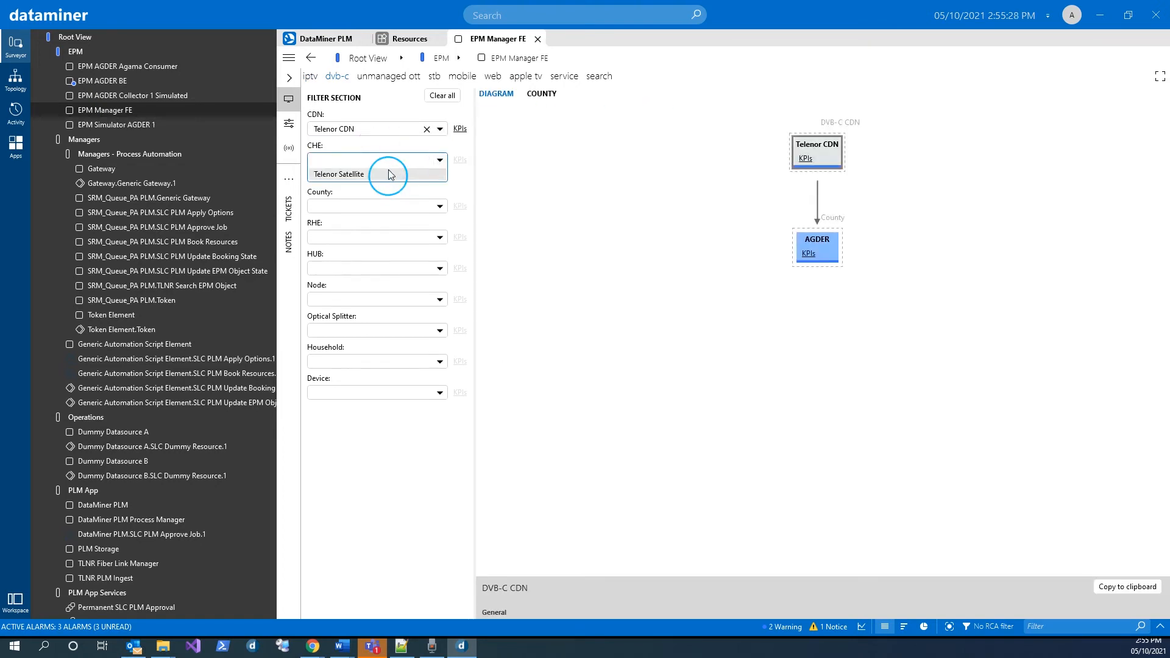
left_click(338, 173)
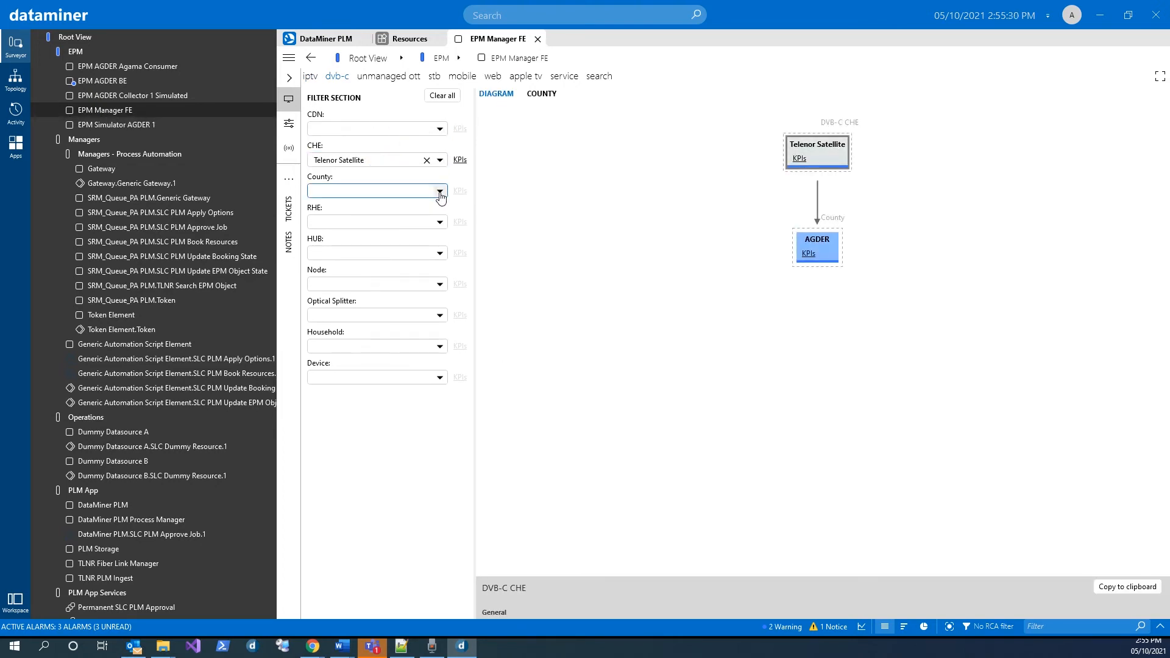
left_click(439, 192)
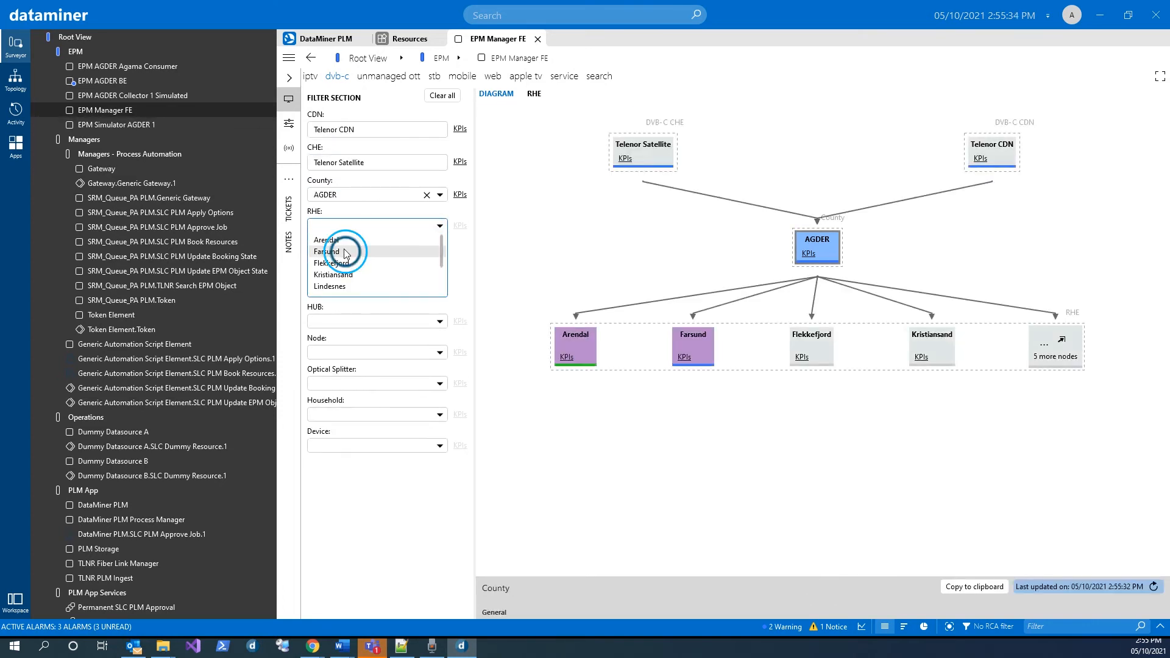
left_click(326, 252)
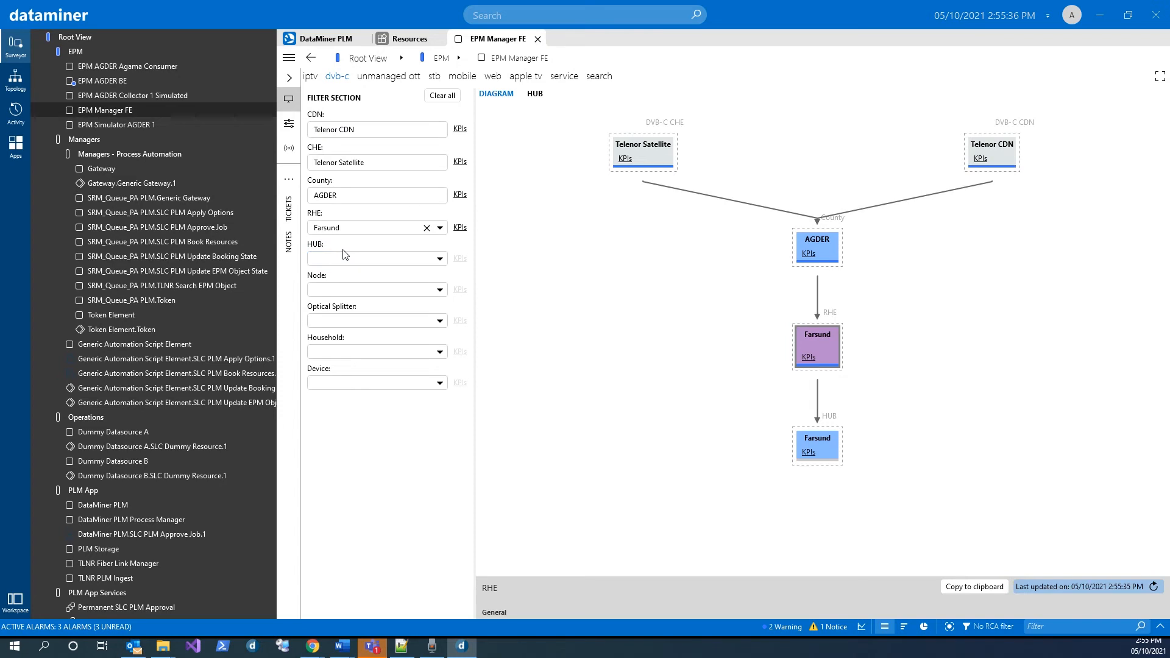
mouse_move(781, 346)
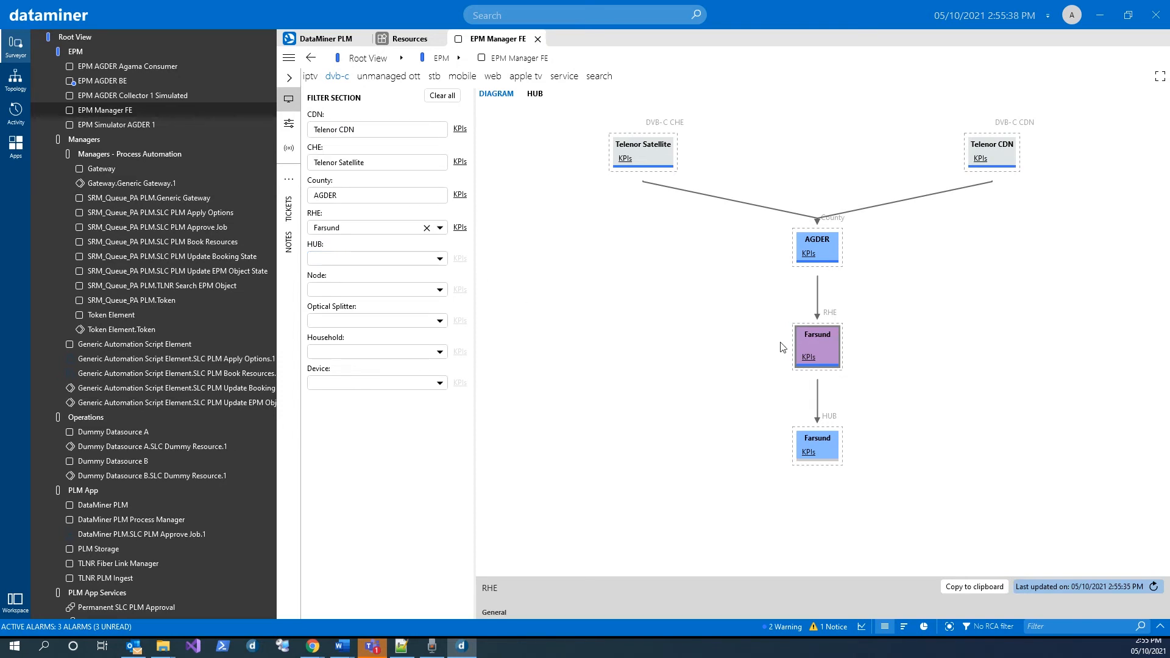
mouse_move(805, 290)
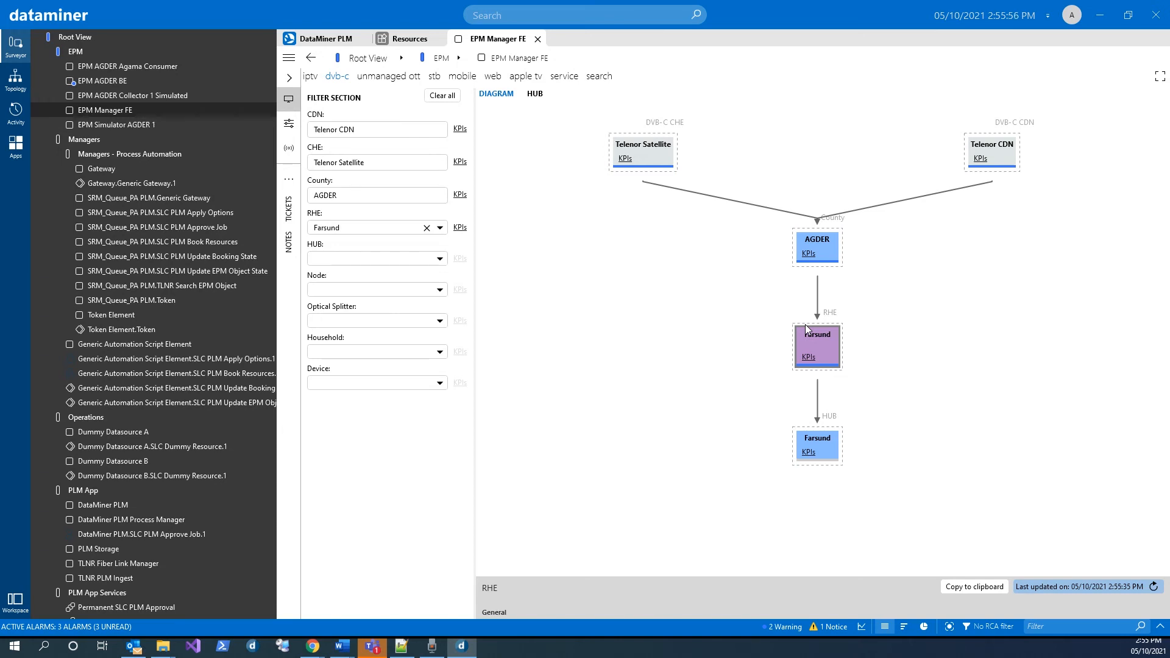
mouse_move(816, 333)
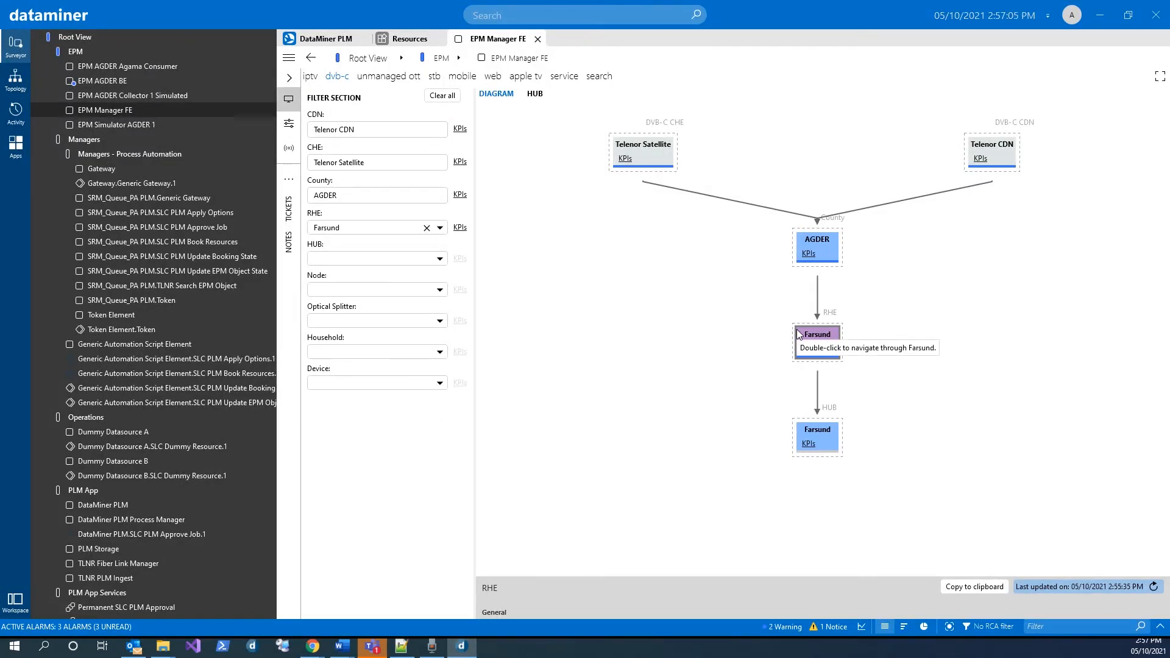
left_click(324, 38)
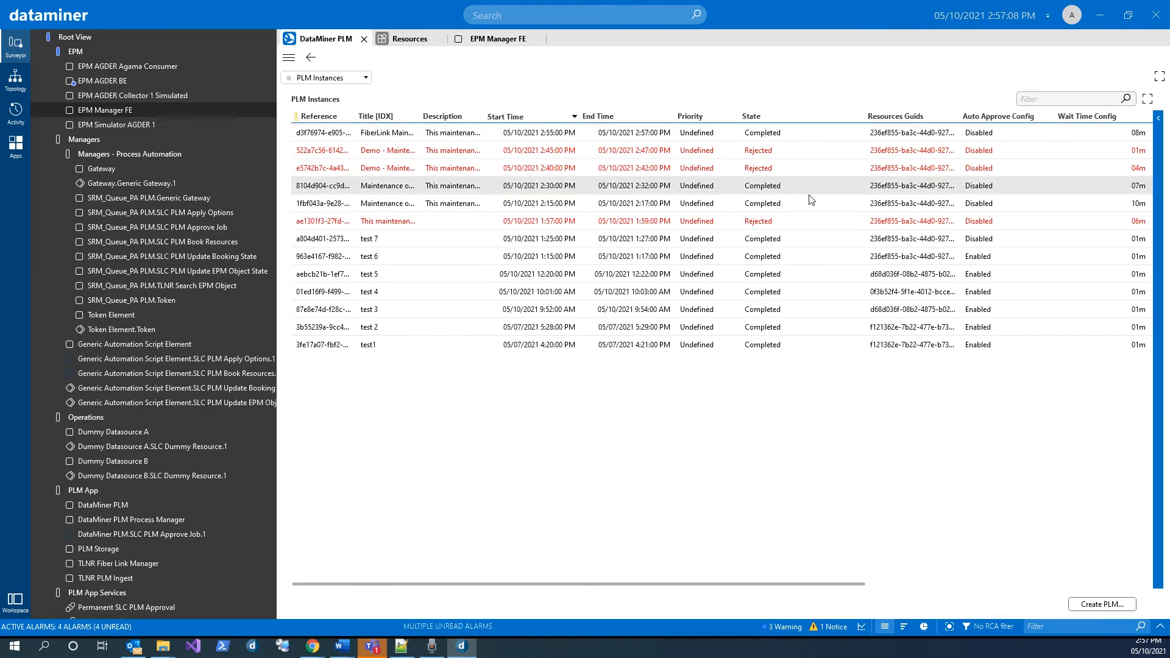
mouse_move(784, 134)
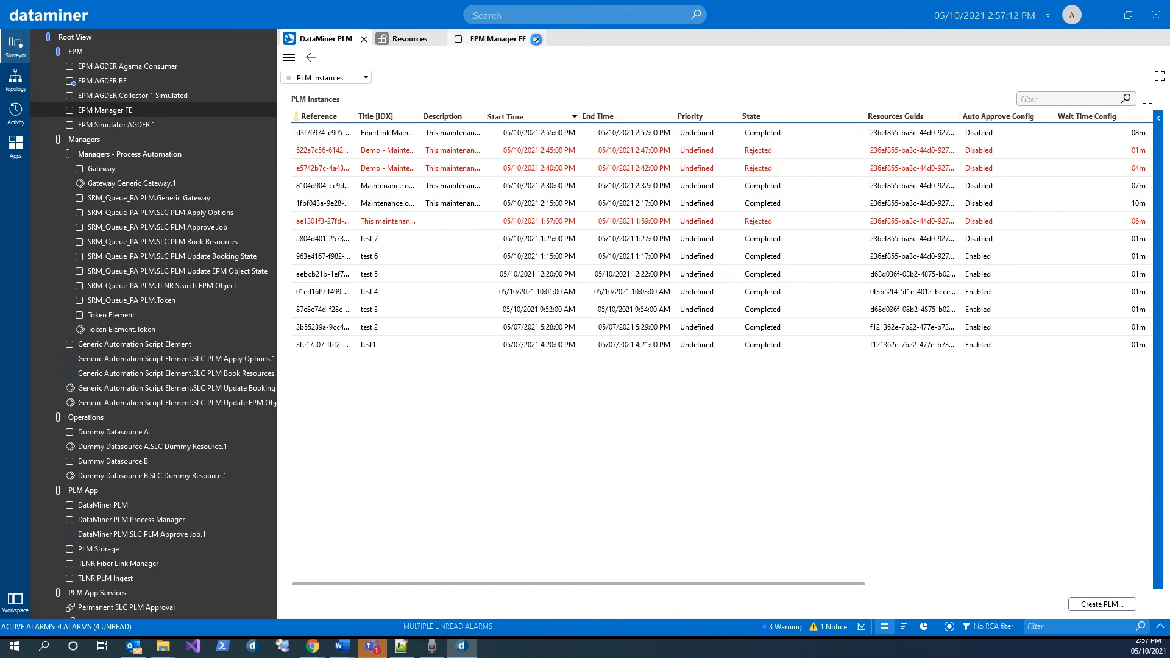
Step: Close the EPM Manager FE tab to clear its topology filters
left_click(496, 38)
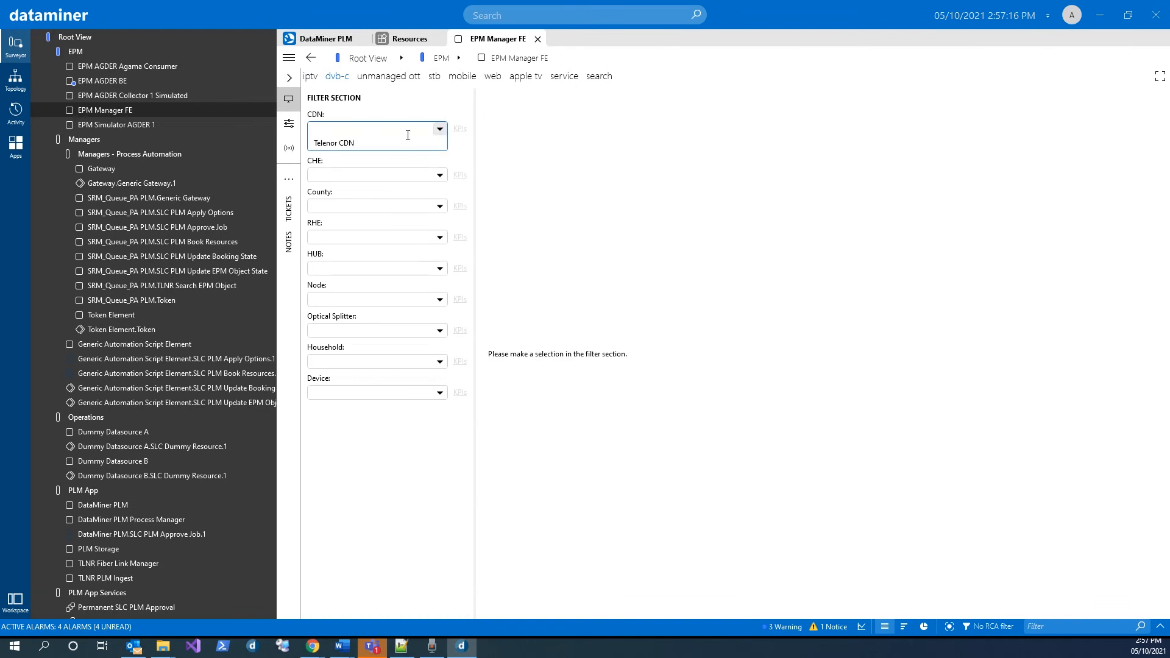
Step: Filter topology by Telenor CDN, Telenor Satellite, AGDER and Farsund, then reopen the PLM job list
left_click(373, 159)
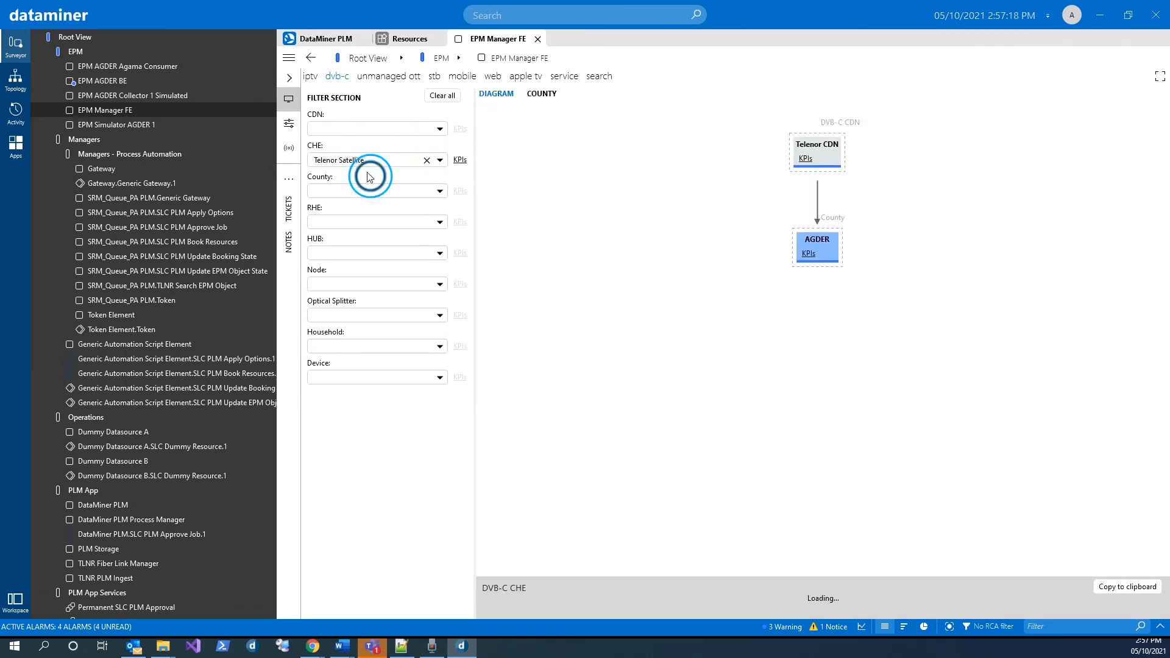
left_click(373, 190)
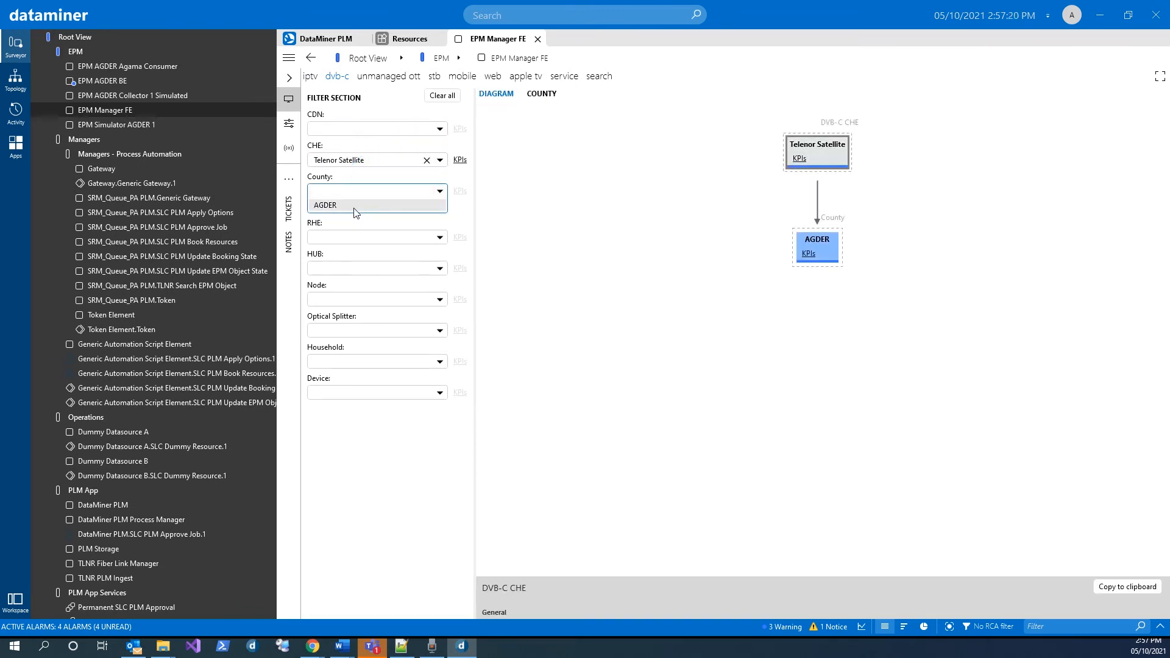
left_click(439, 237)
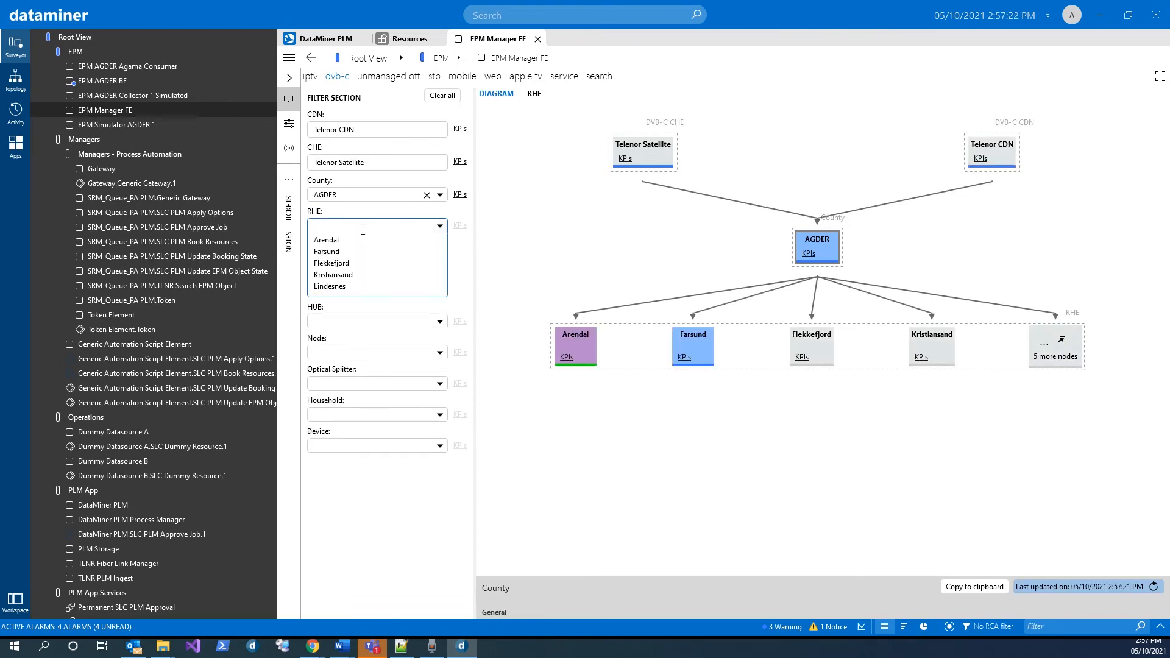
left_click(327, 252)
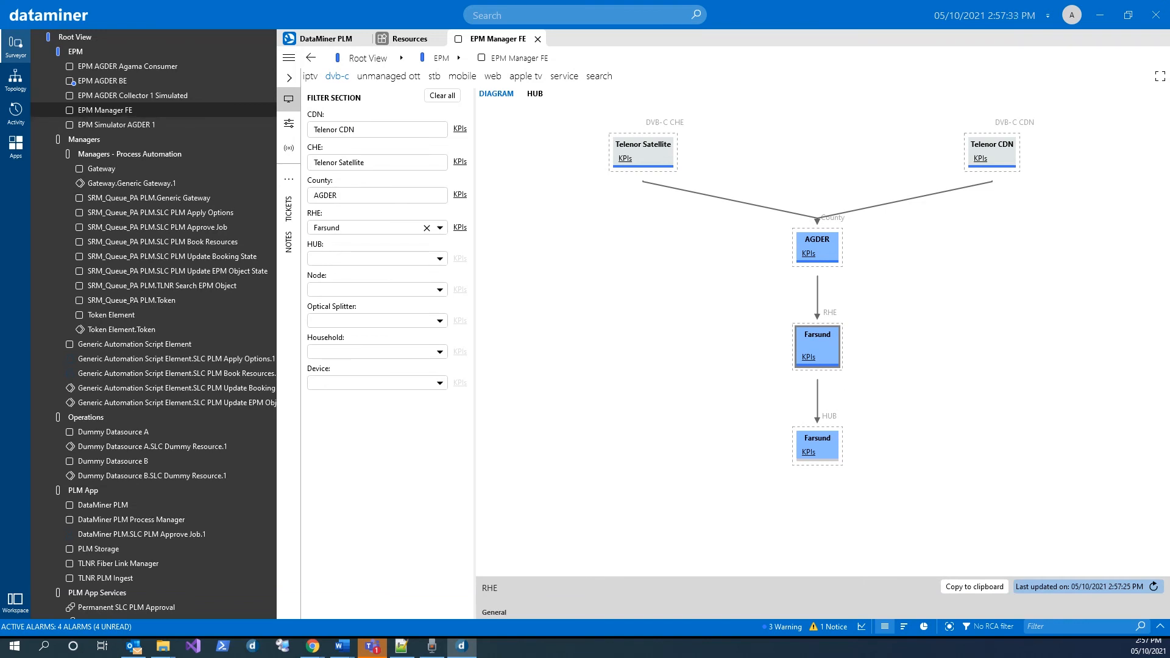
mouse_move(816, 333)
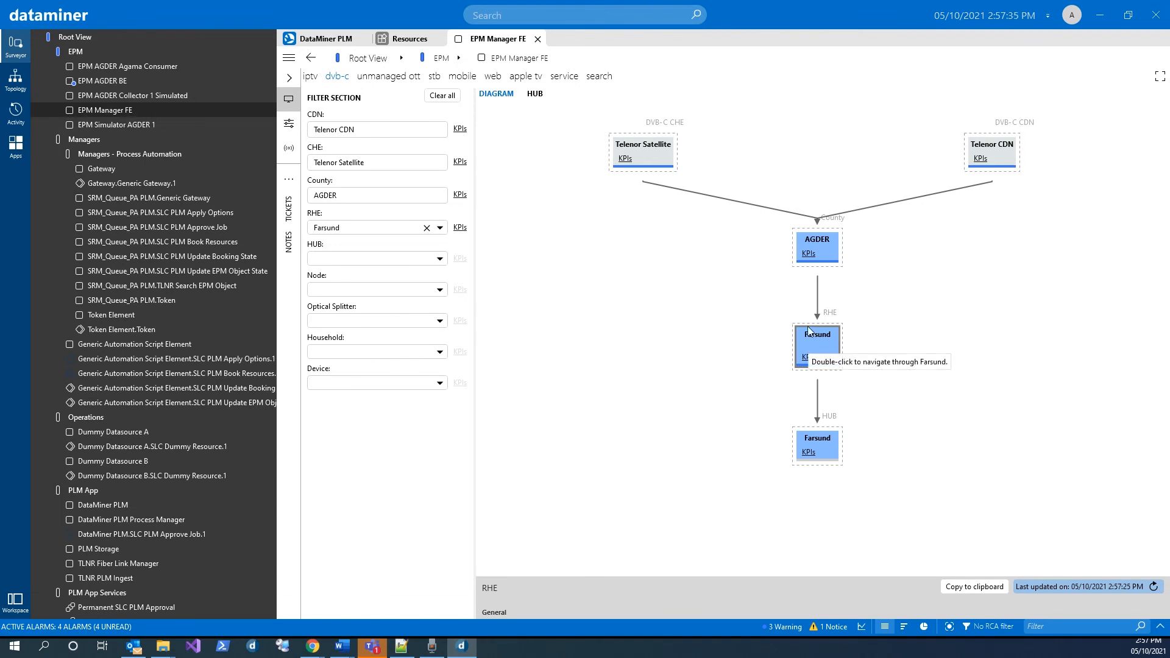
mouse_move(798, 329)
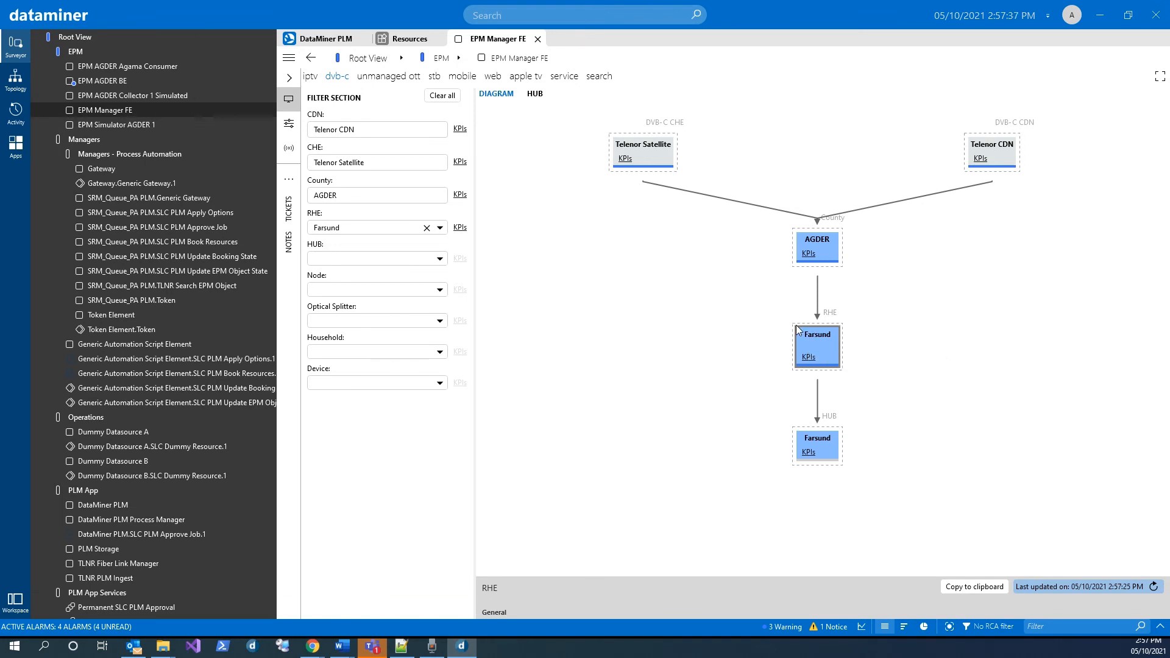
mouse_move(735, 252)
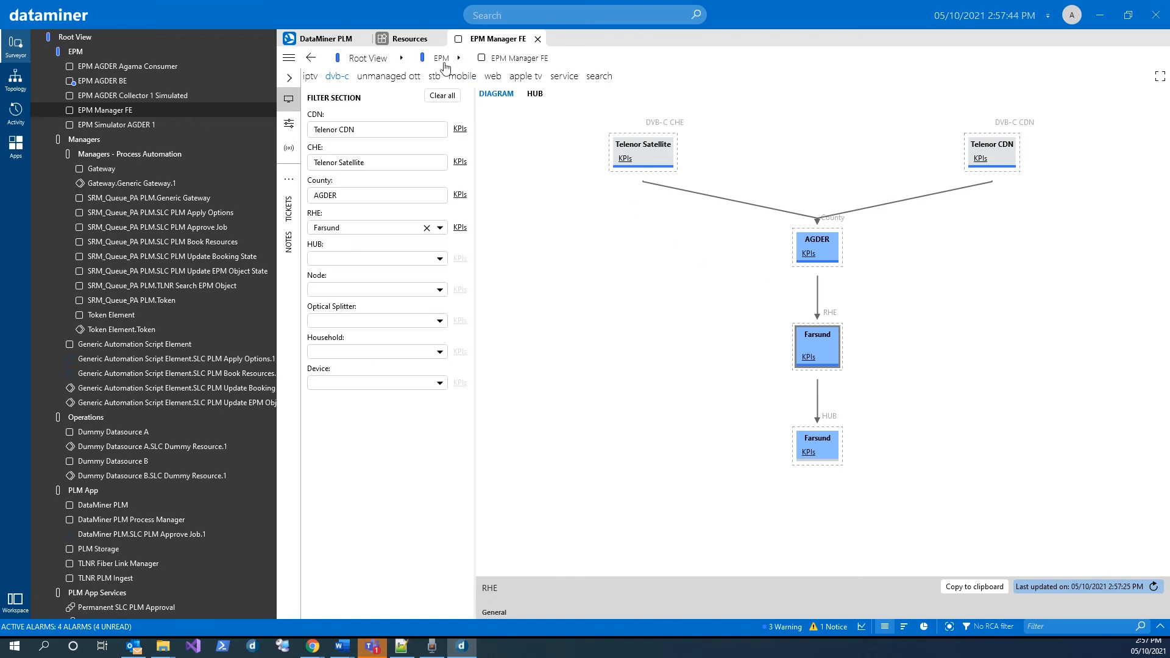
left_click(322, 38)
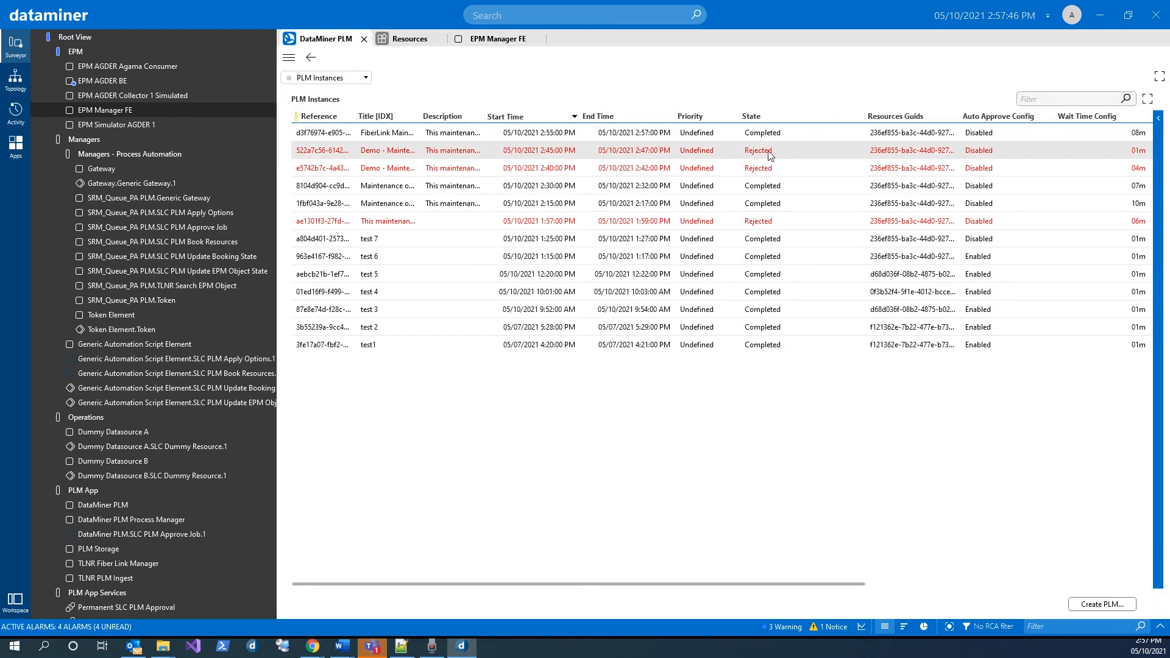